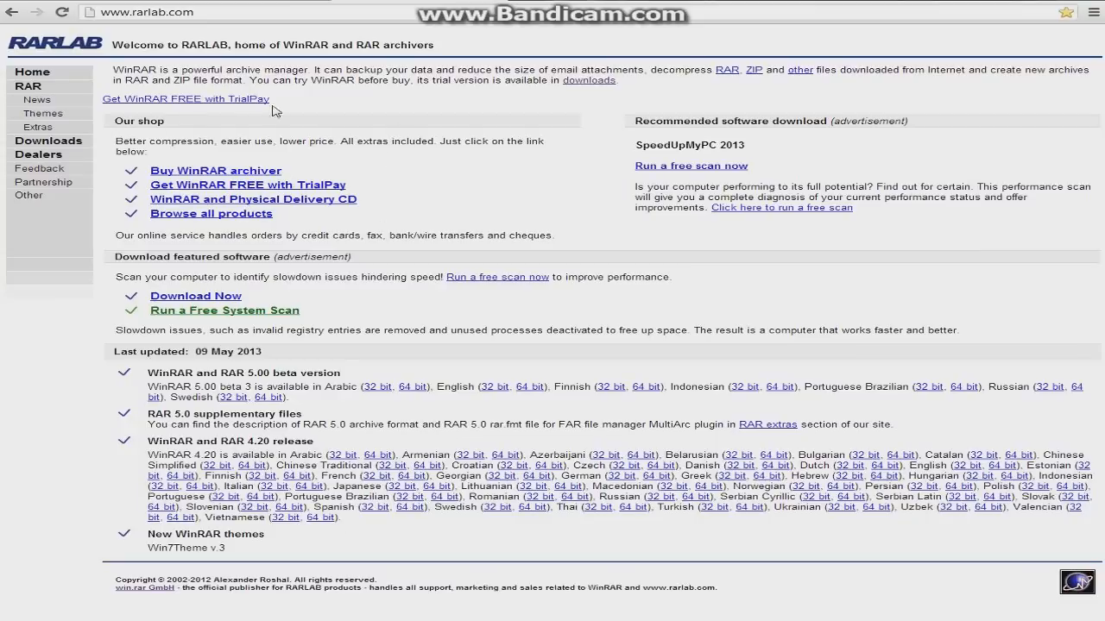
mouse_move(242, 26)
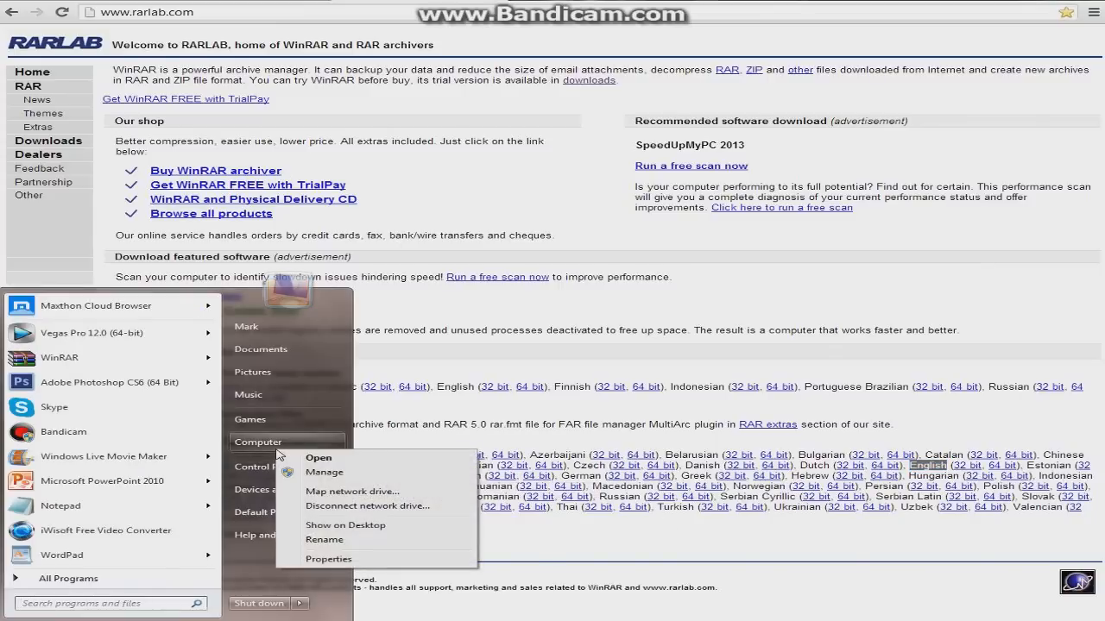
mouse_move(388, 565)
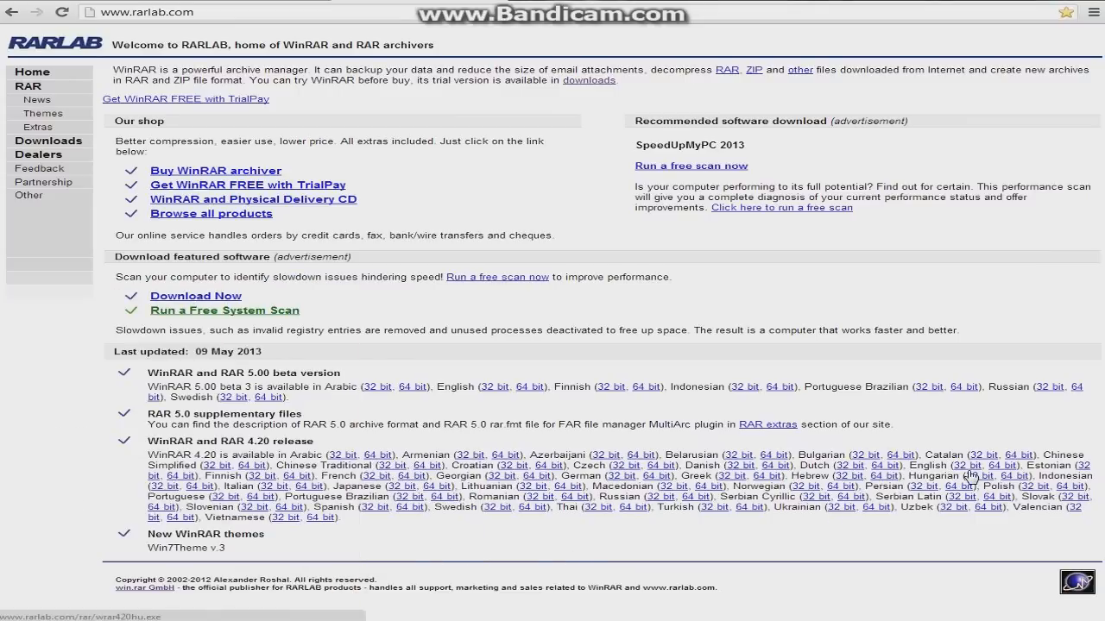
mouse_move(507, 269)
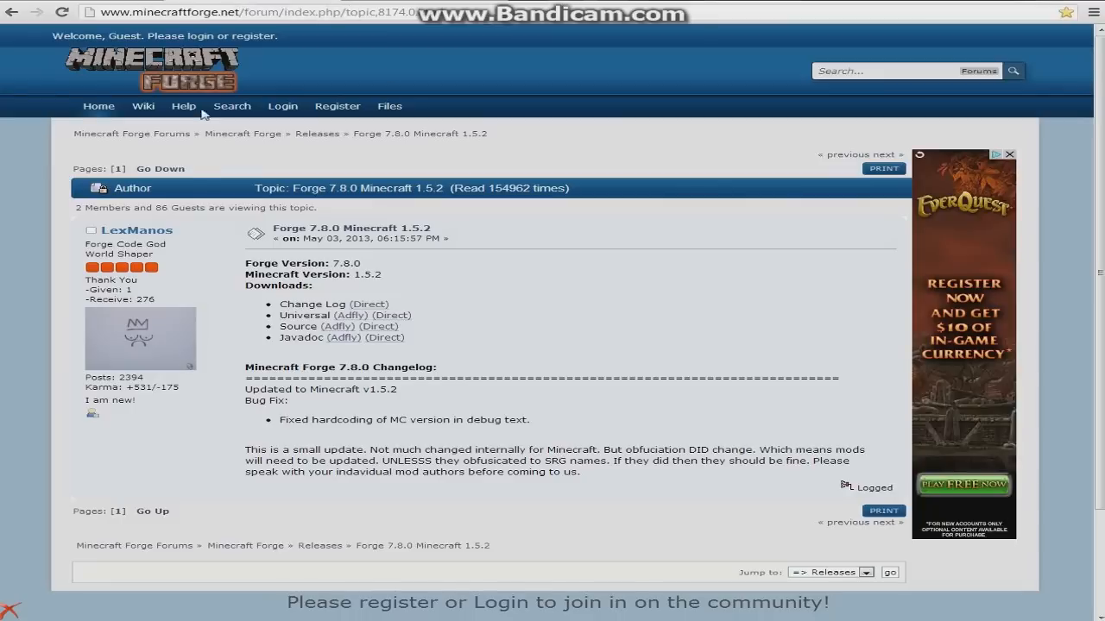
mouse_move(362, 206)
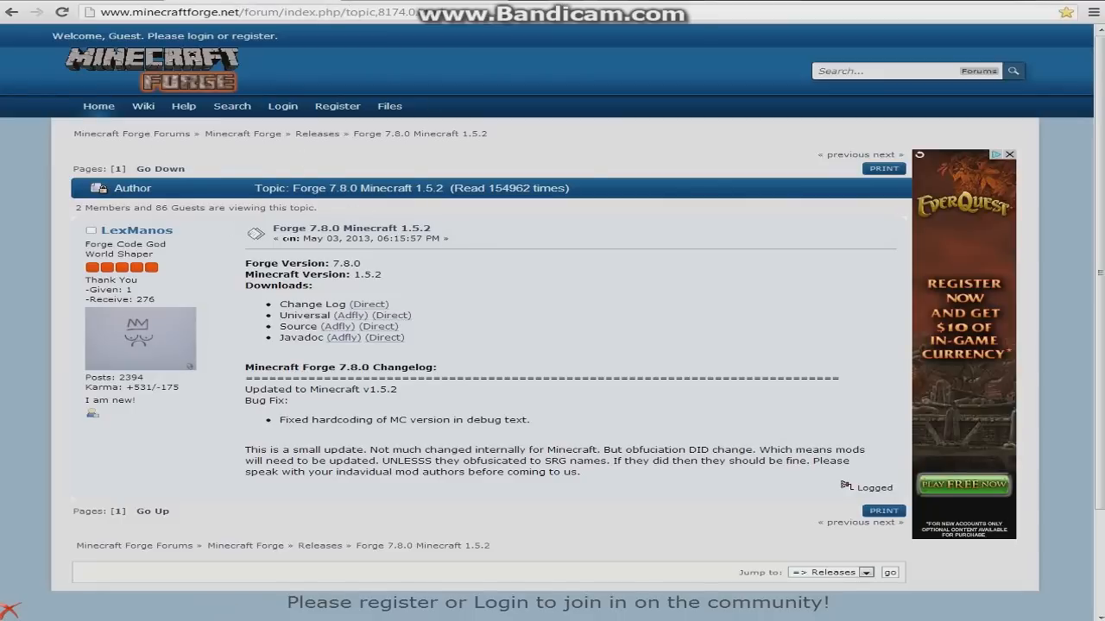
mouse_move(475, 318)
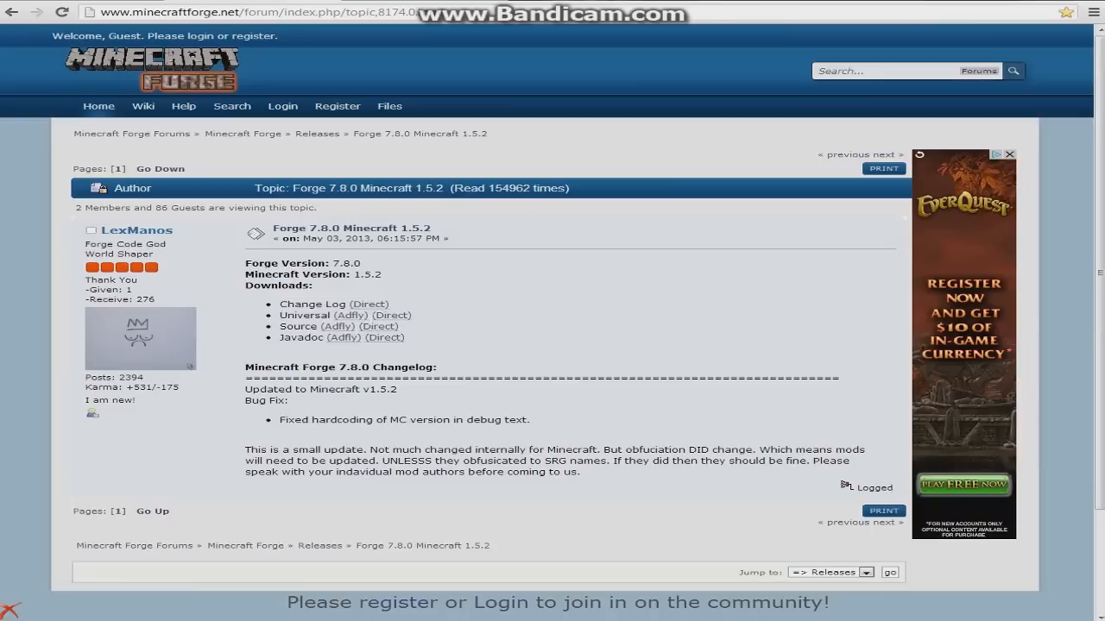
mouse_move(354, 316)
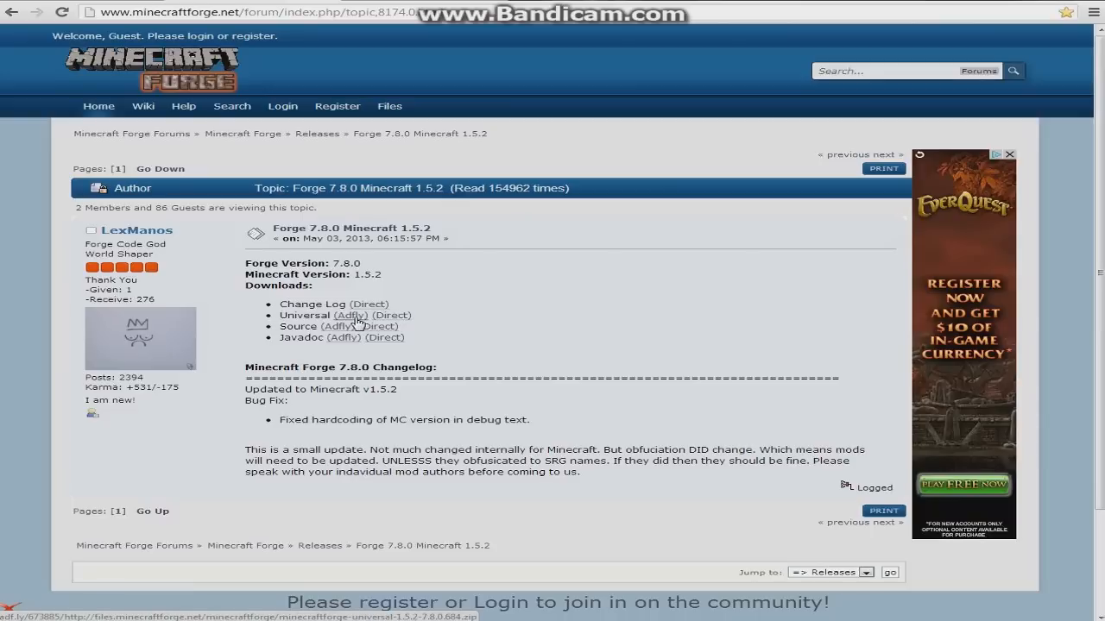
mouse_move(460, 298)
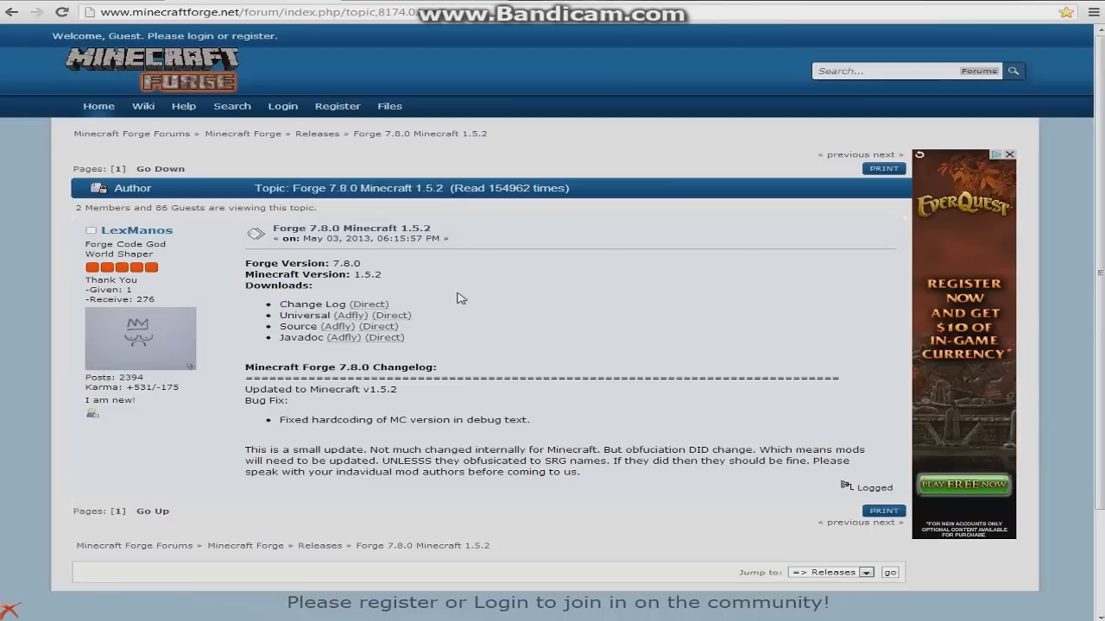
mouse_move(89, 2)
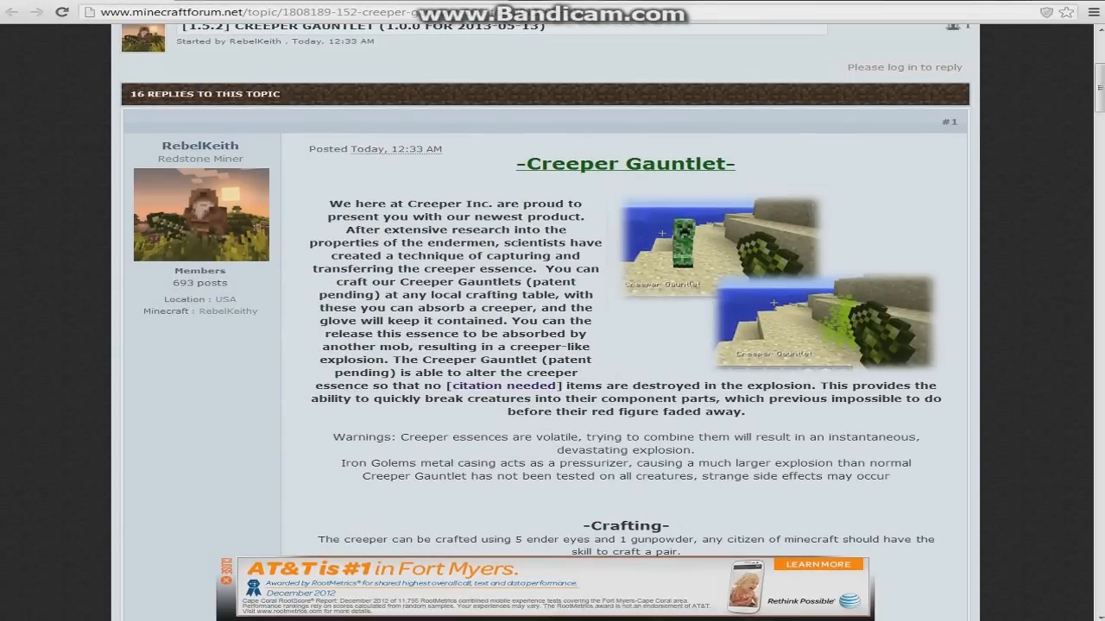
Step: Scroll to the thread's Download section and follow the Creeper Gauntlet v1.0.0 link
scroll(down, 3)
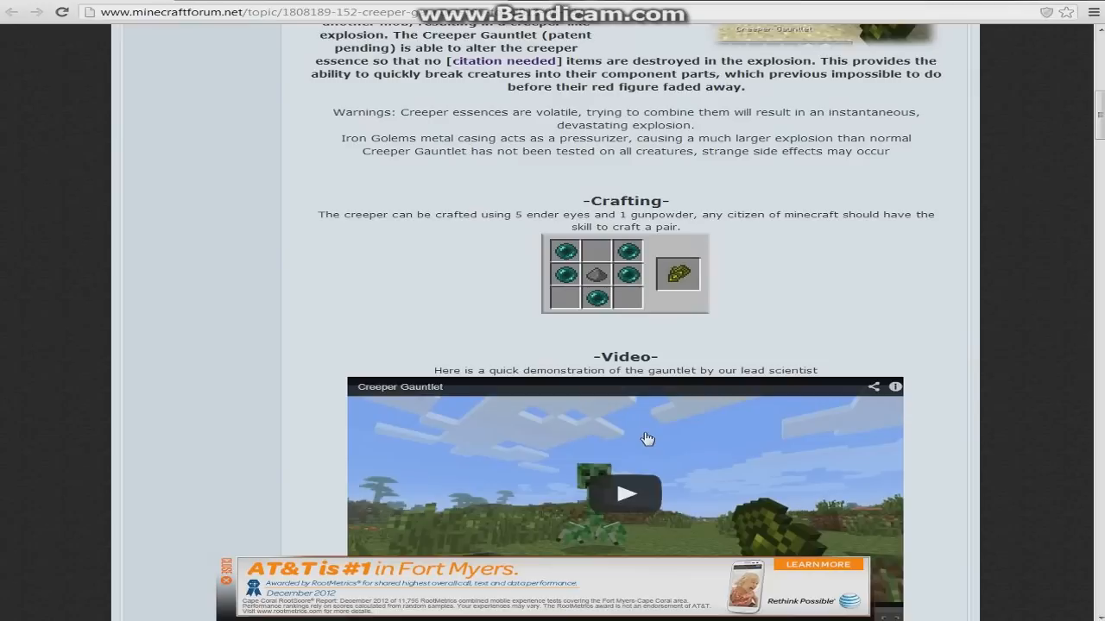
scroll(down, 3)
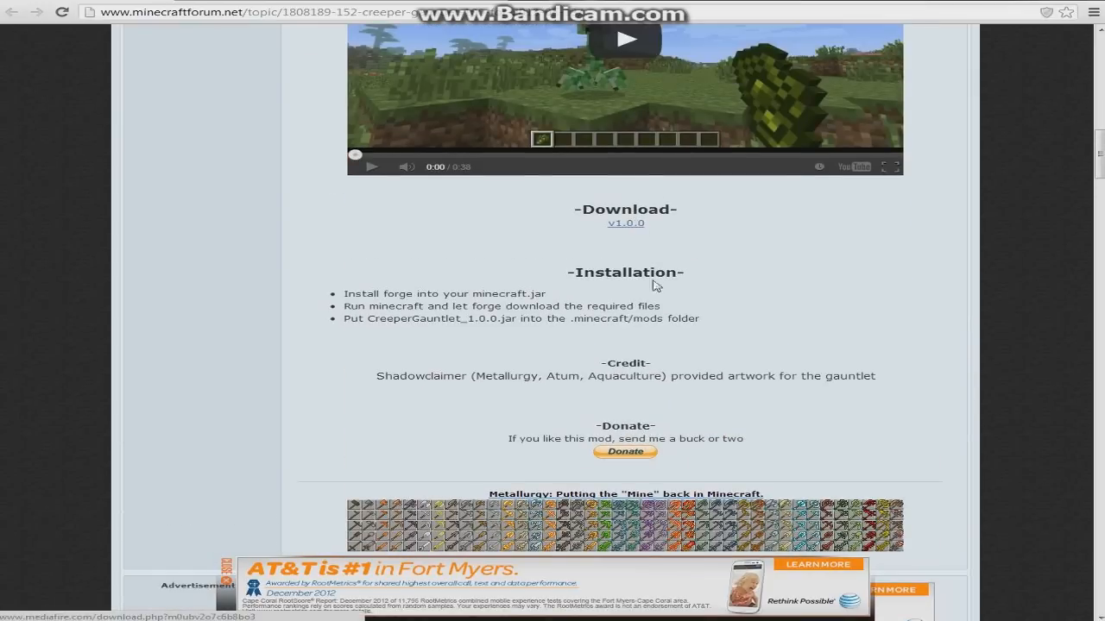
click(625, 222)
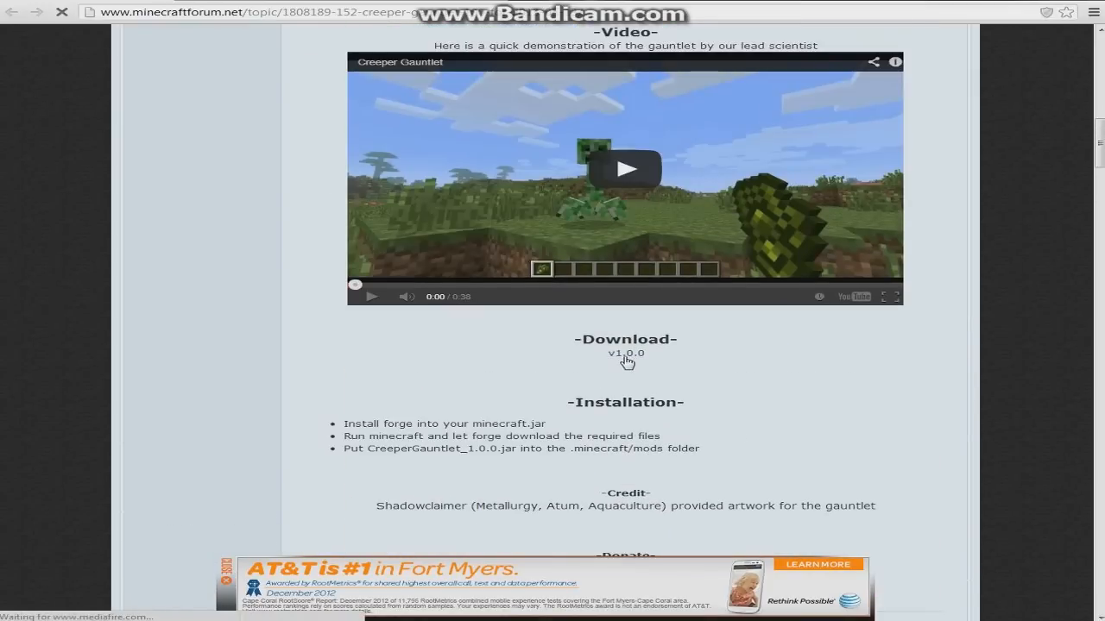
click(625, 353)
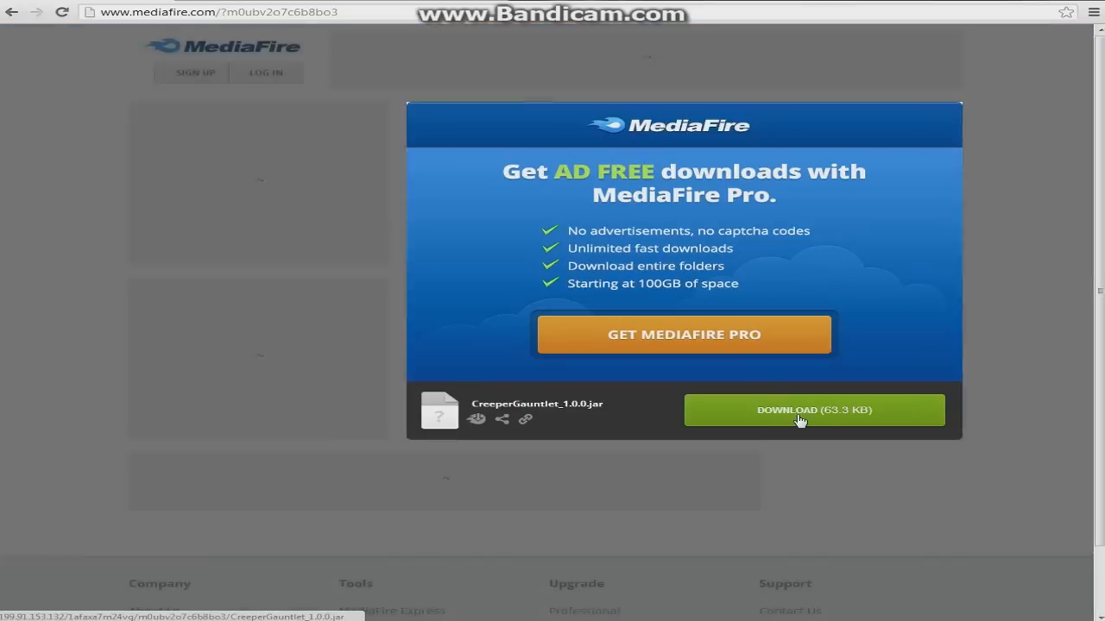
Step: Download CreeperGauntlet_1.0.0.jar (63.3 KB) from the MediaFire popup
click(801, 410)
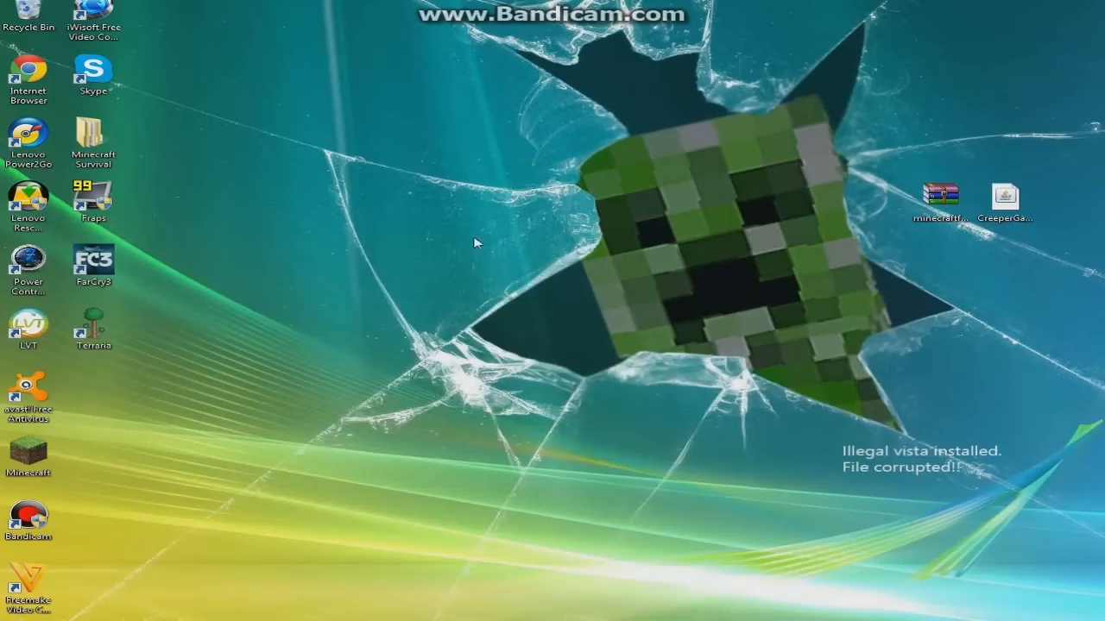
Step: Launch Minecraft from the desktop shortcut and set the launcher to force a game update
click(29, 453)
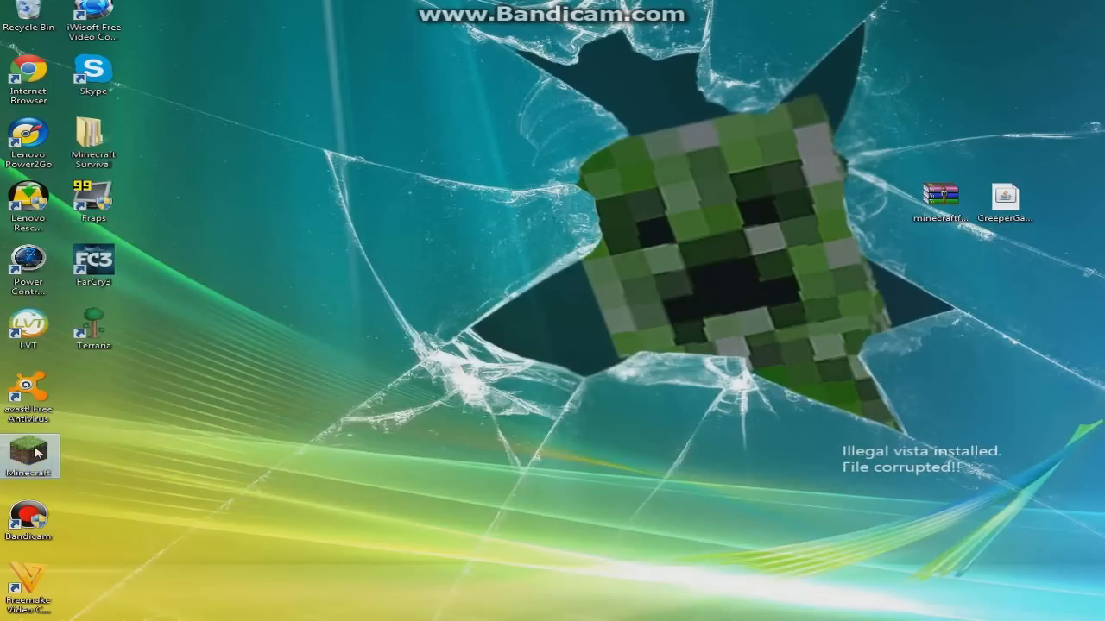
mouse_move(971, 432)
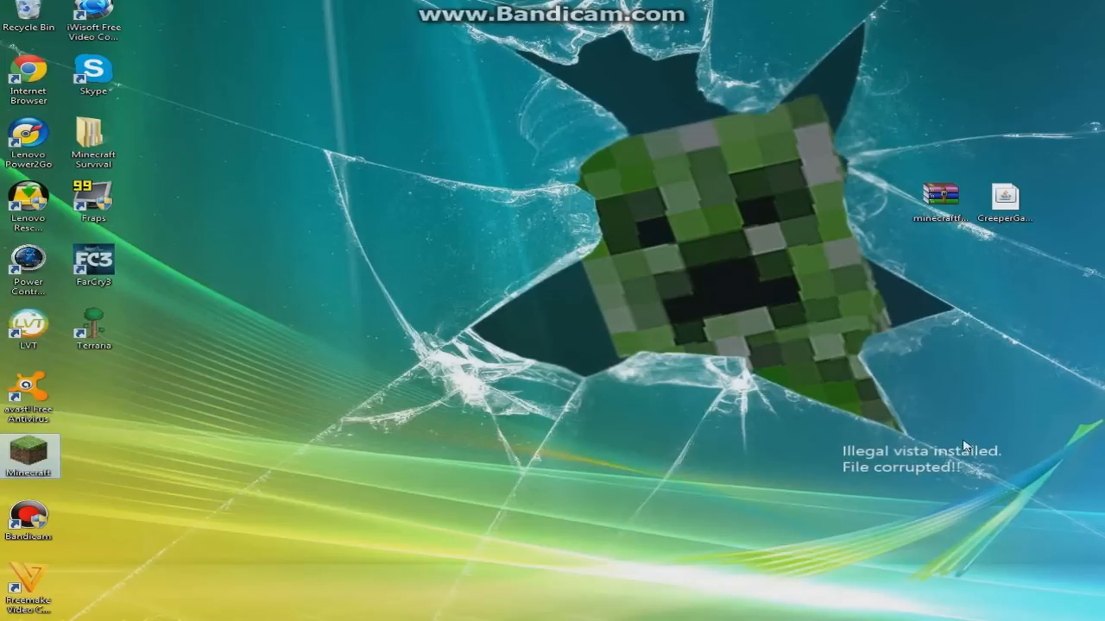
mouse_move(318, 461)
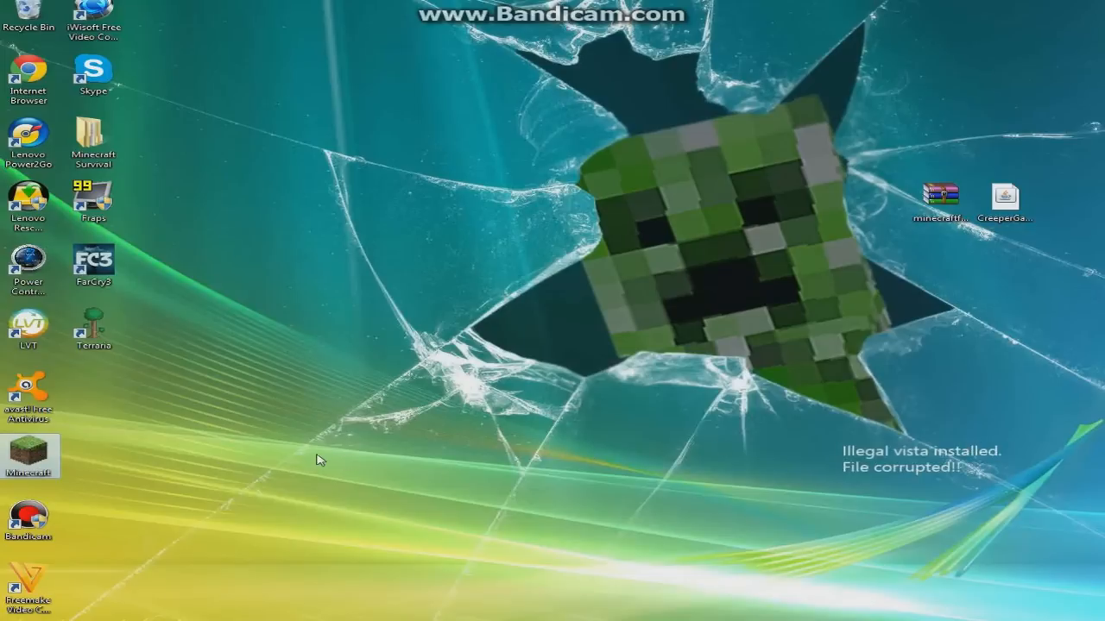
double_click(29, 454)
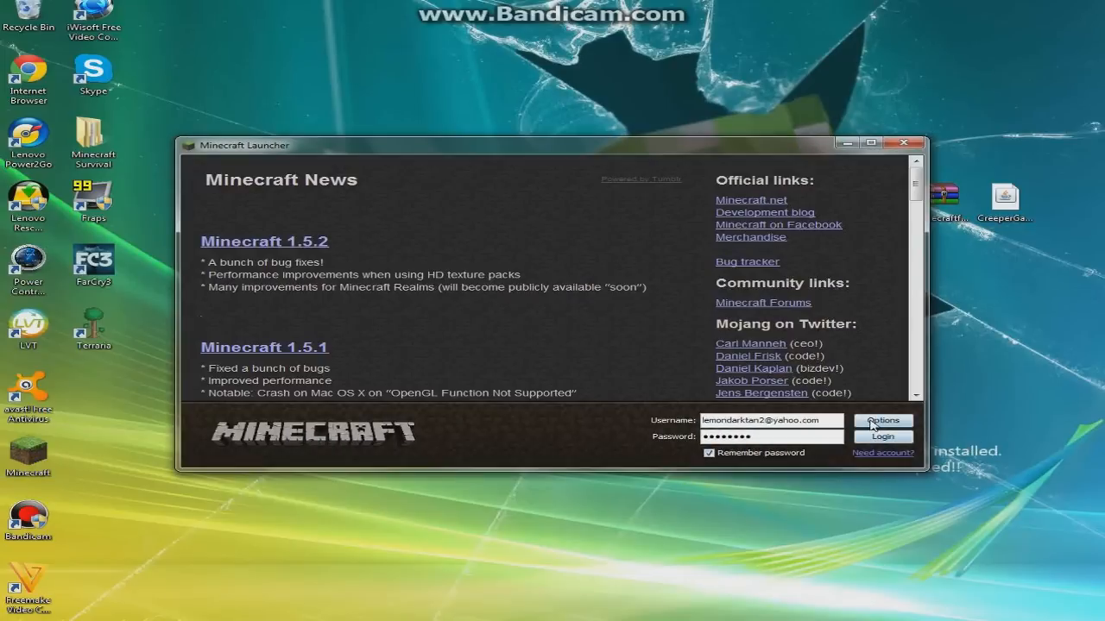
click(882, 422)
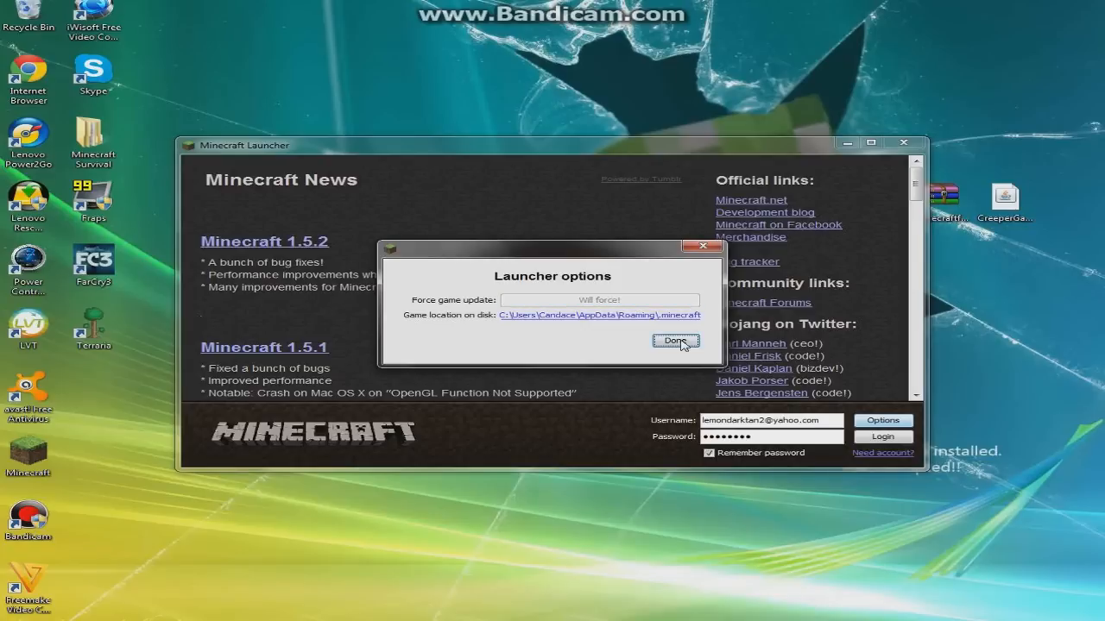
click(674, 341)
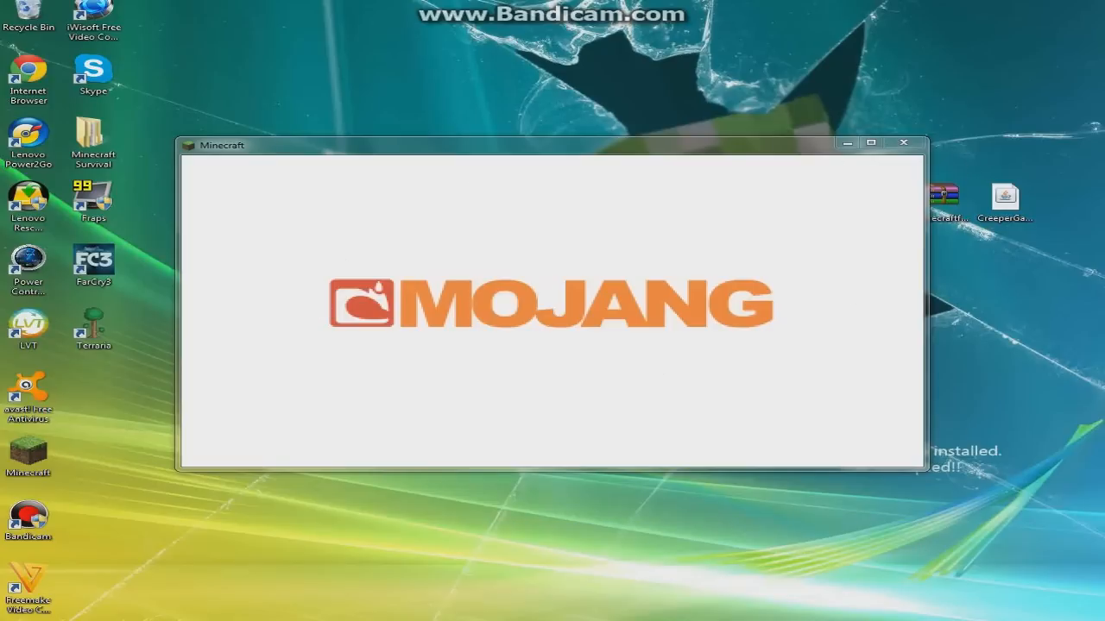
Step: Open %appdata% from the Start menu and browse to the .minecraft\bin folder
click(5, 619)
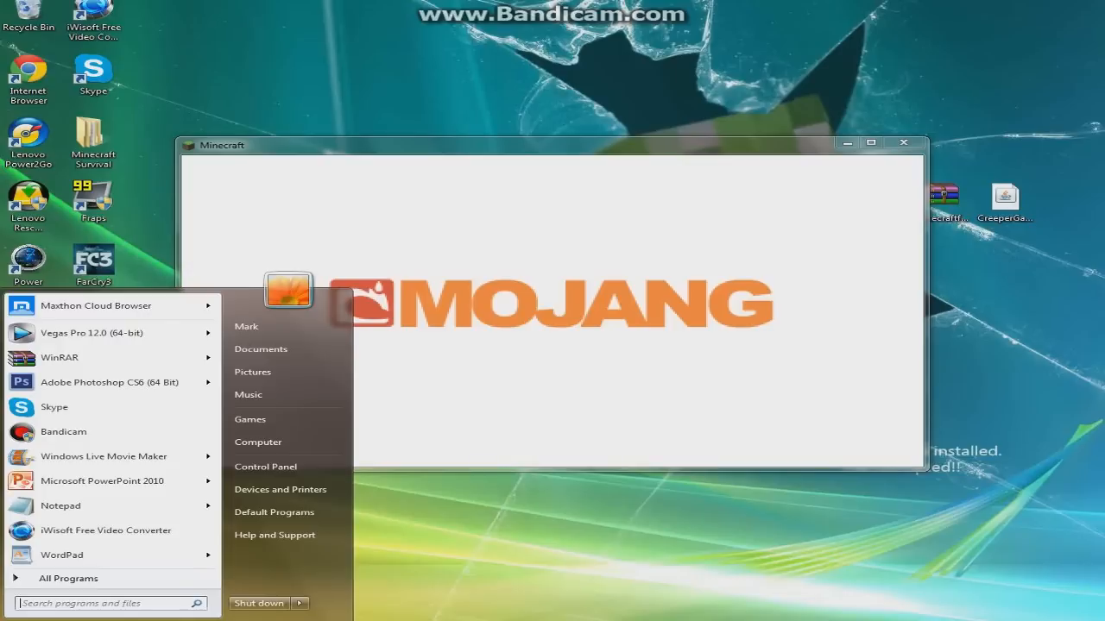
text(%a)
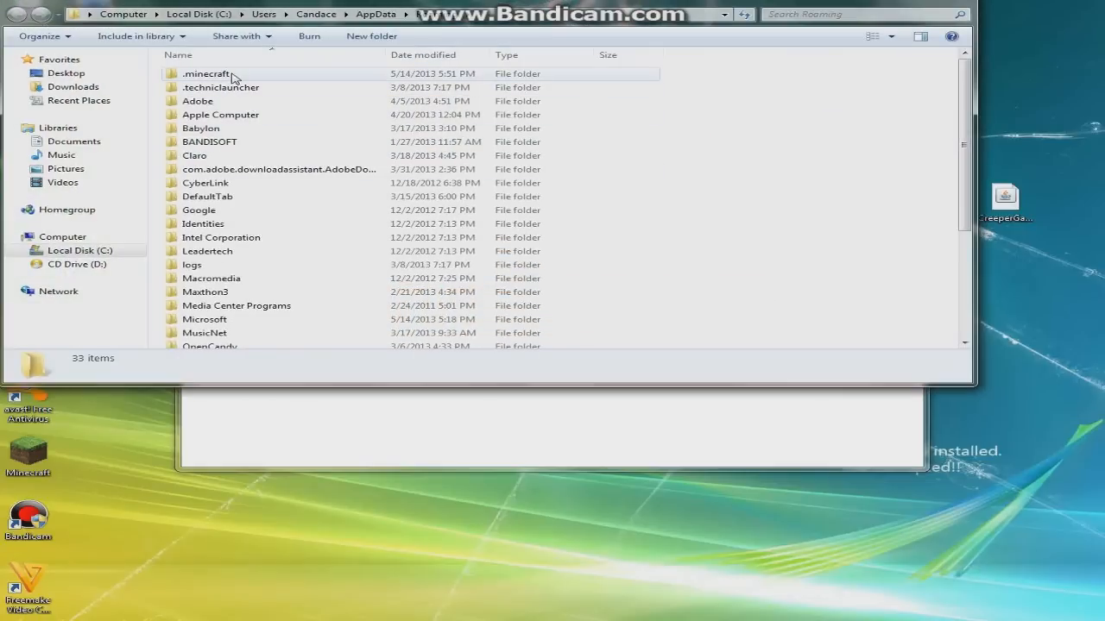
double_click(198, 73)
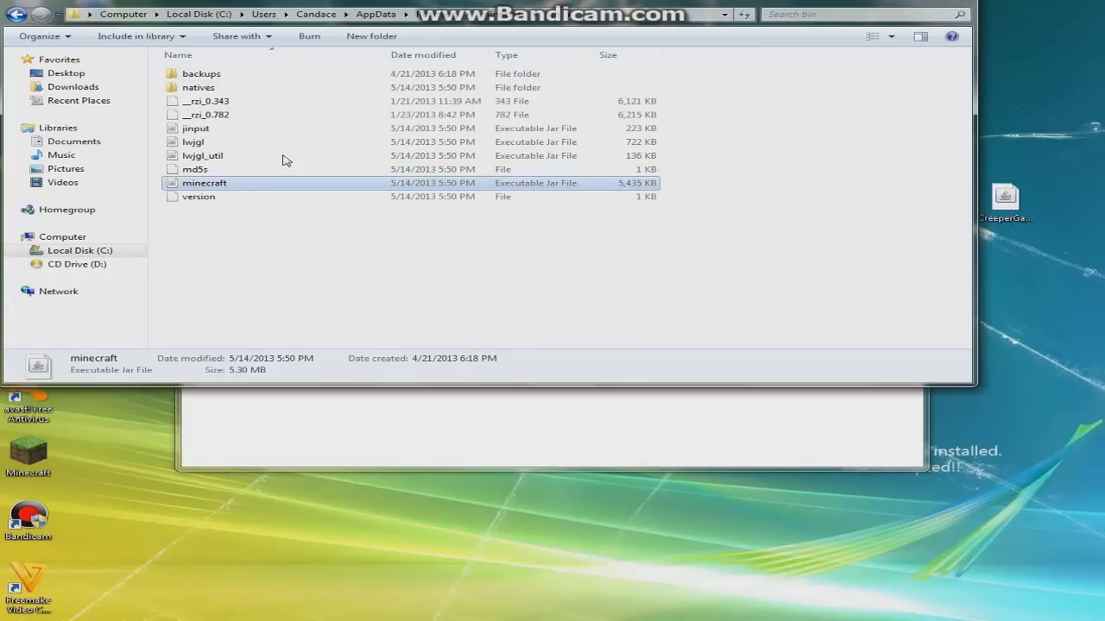
double_click(203, 182)
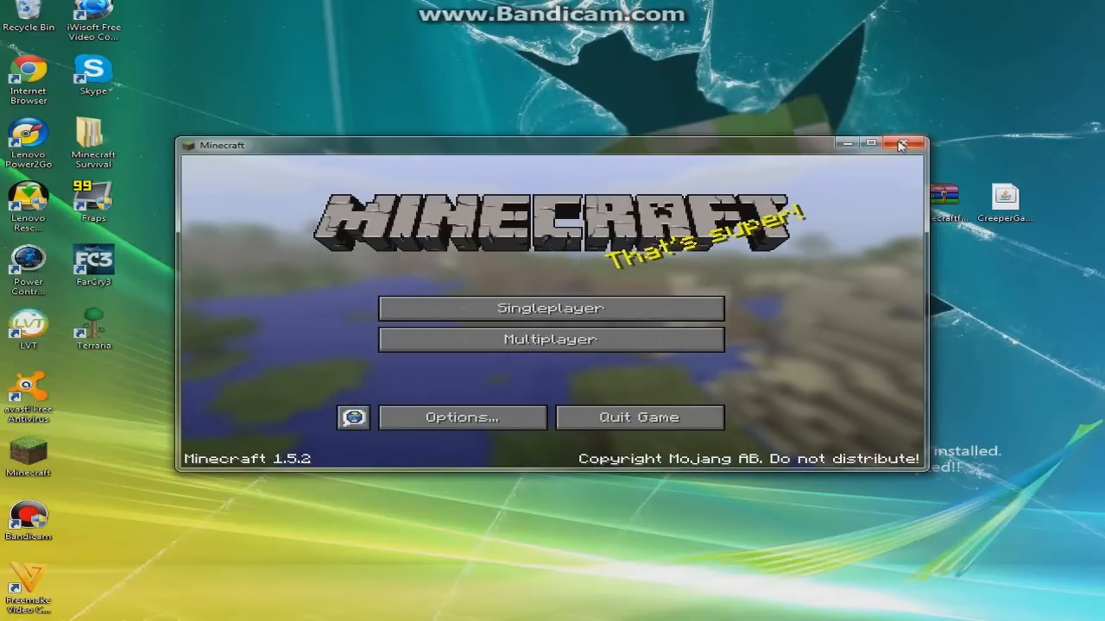
Step: Close the running game and open minecraft.jar with WinRAR archiver
click(901, 144)
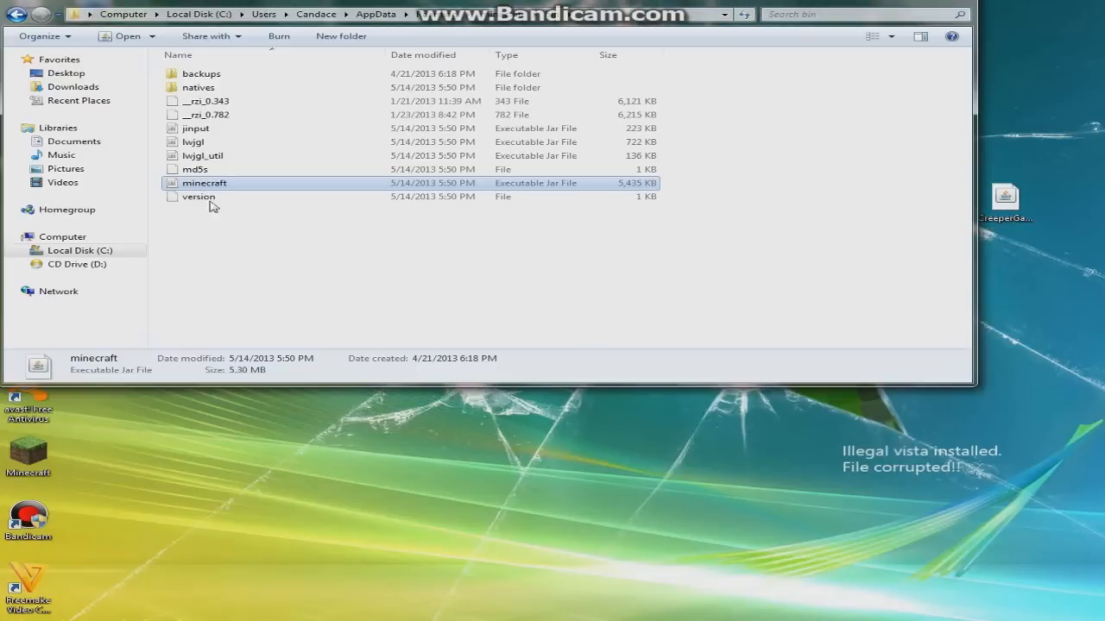
right_click(205, 182)
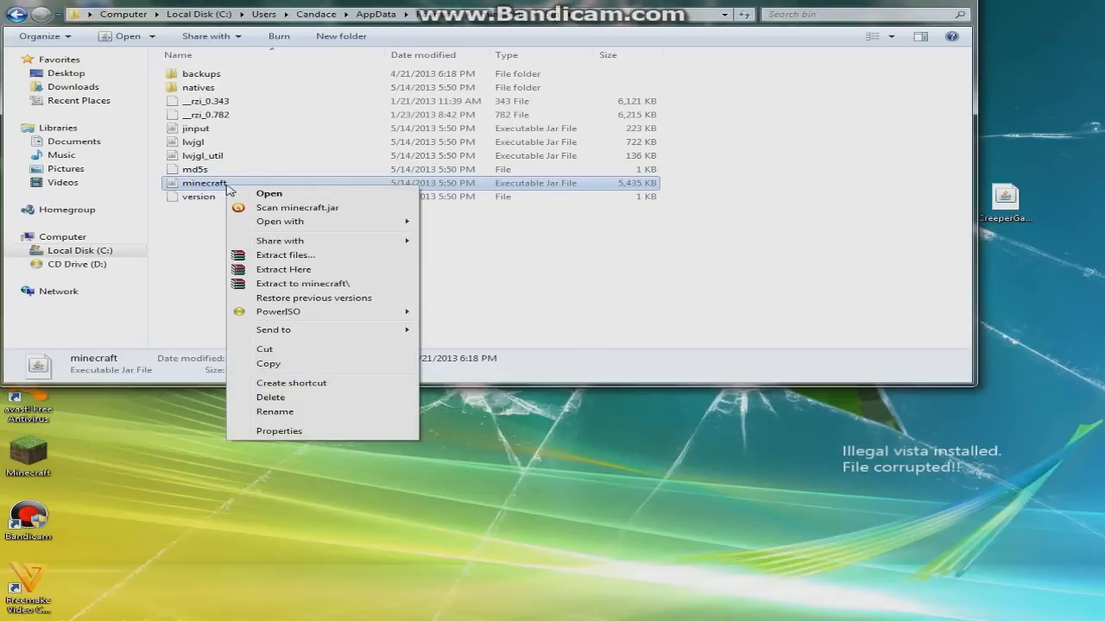
click(280, 221)
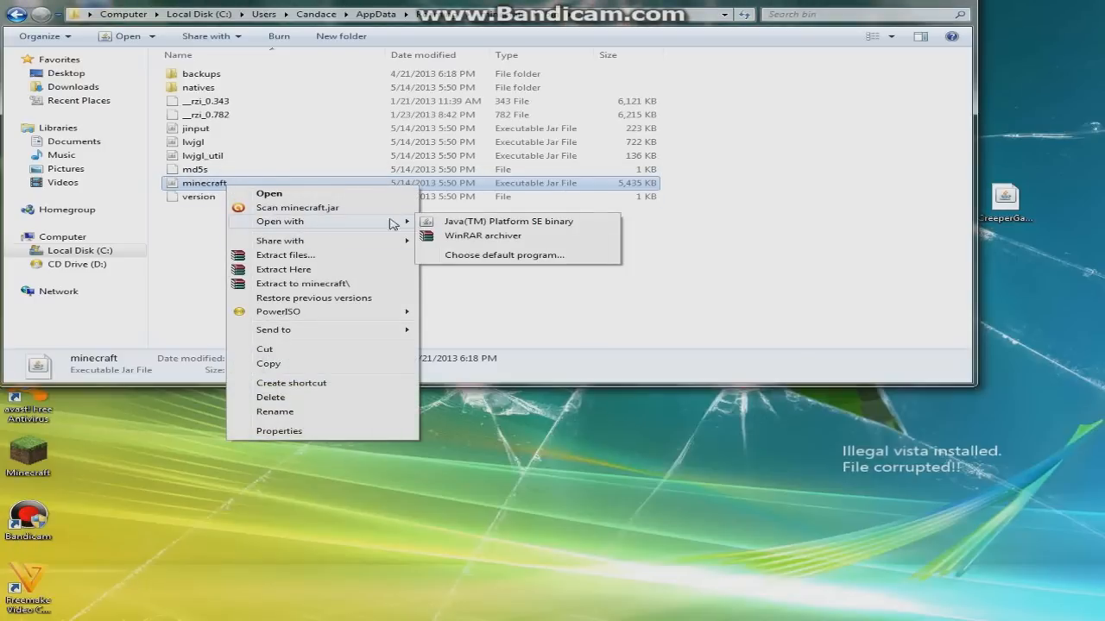
click(481, 236)
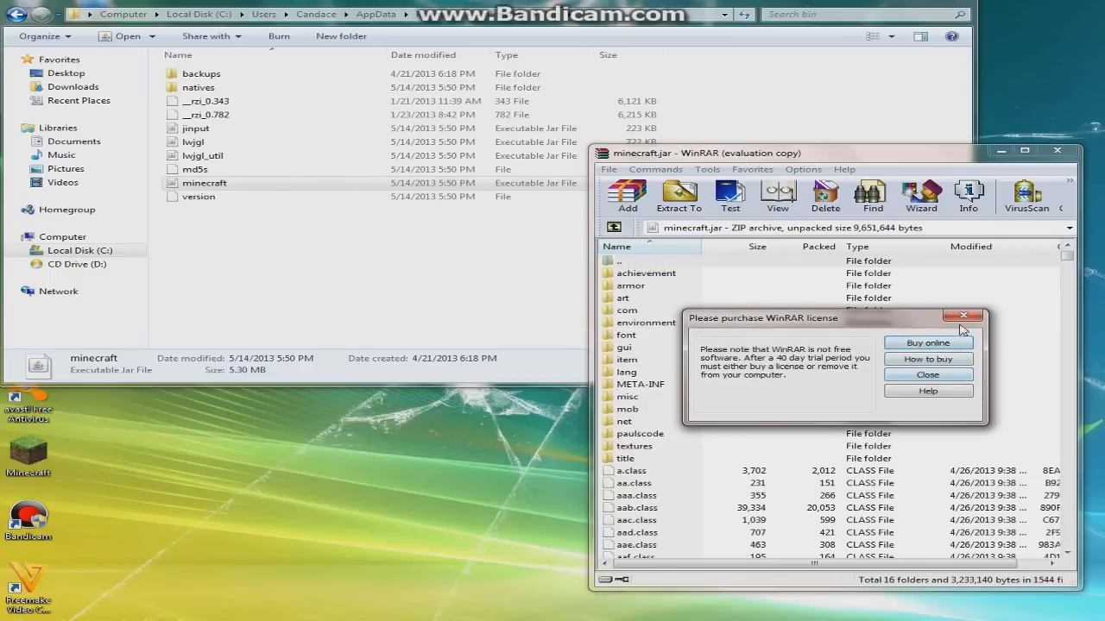
Step: Dismiss the license reminder and delete the META-INF folder from minecraft.jar
click(928, 375)
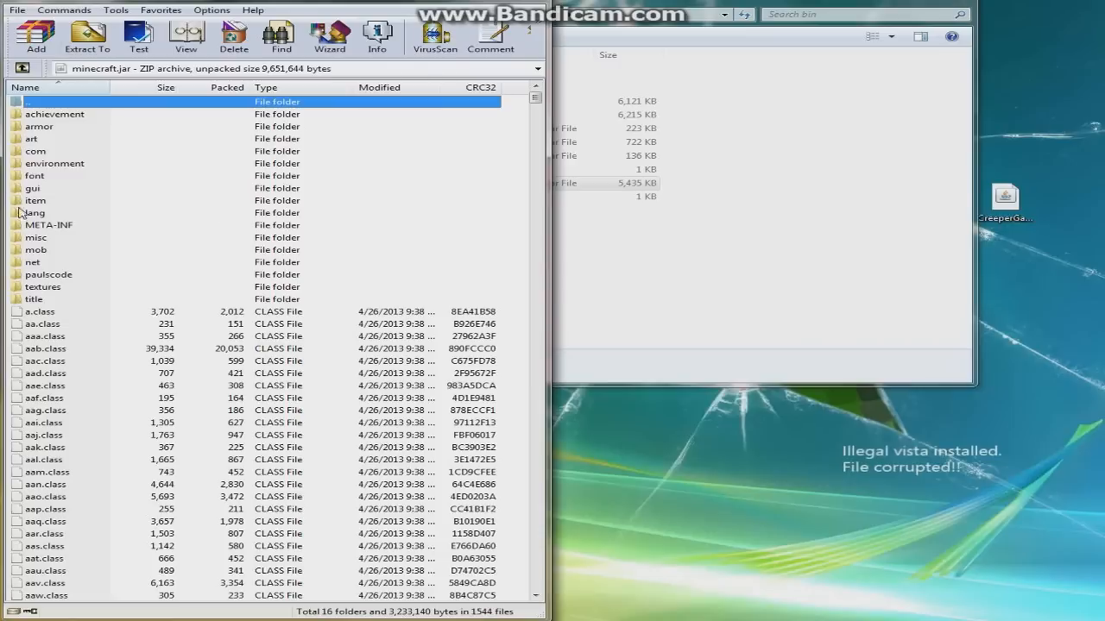
click(48, 224)
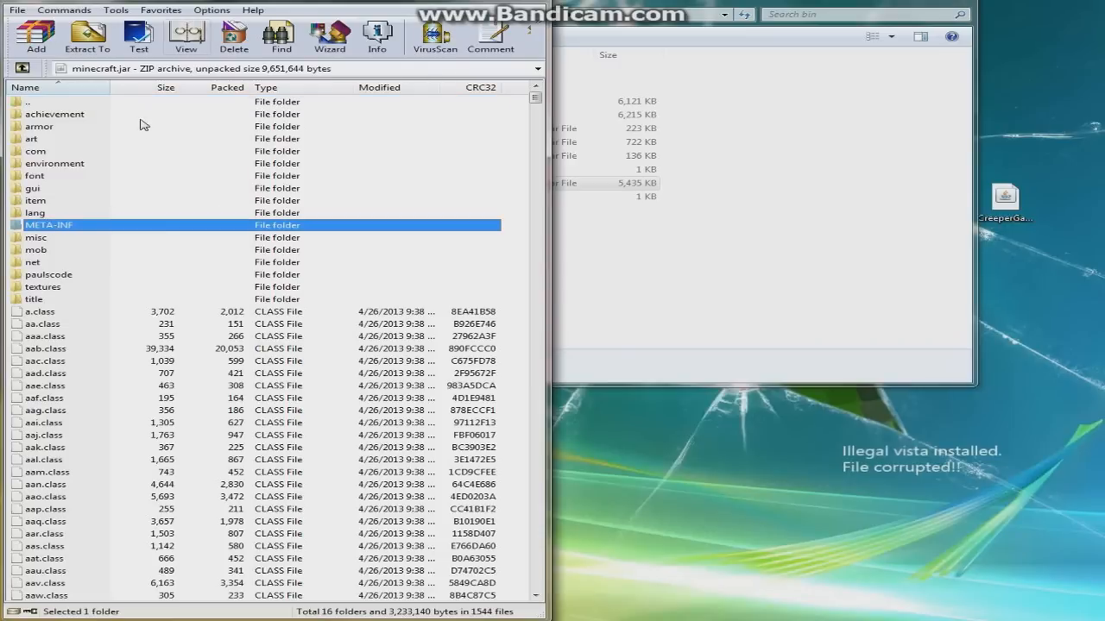
click(231, 37)
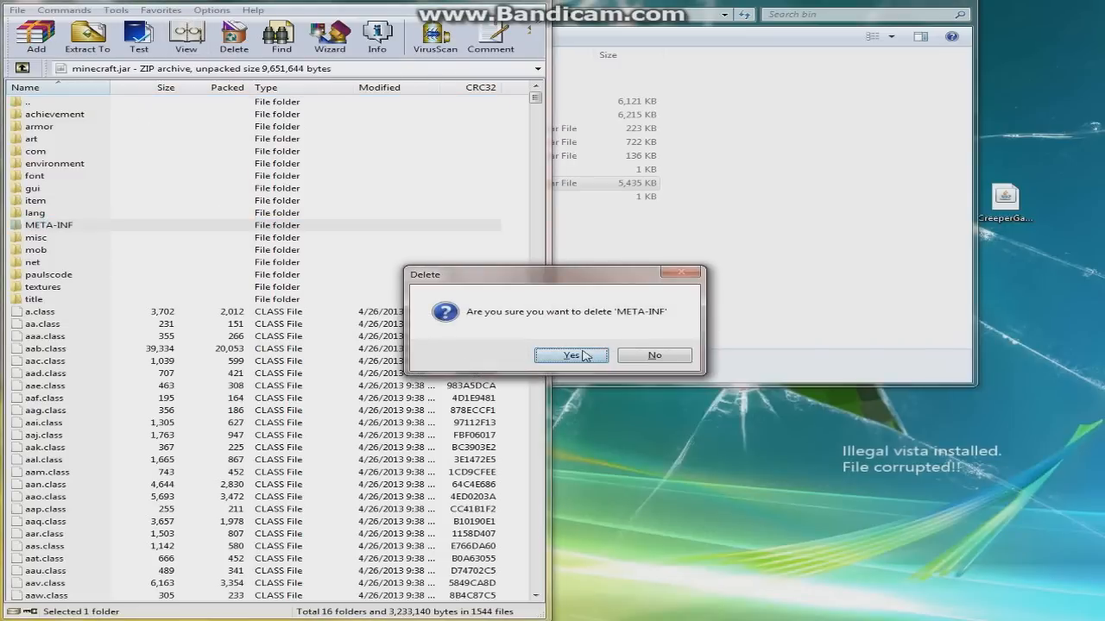
click(572, 356)
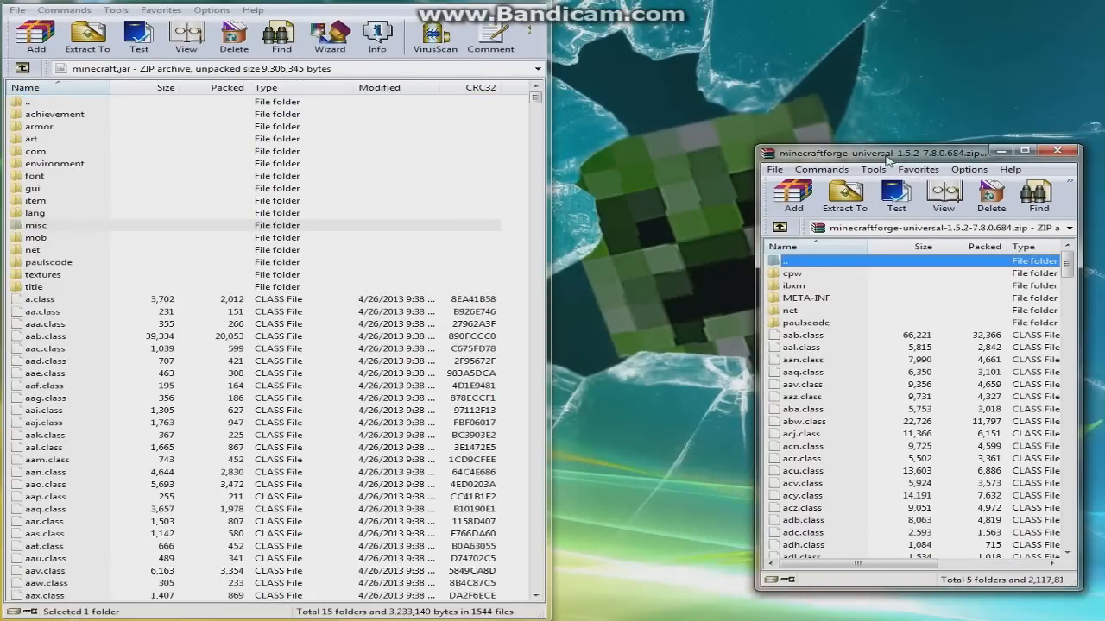
mouse_move(1001, 27)
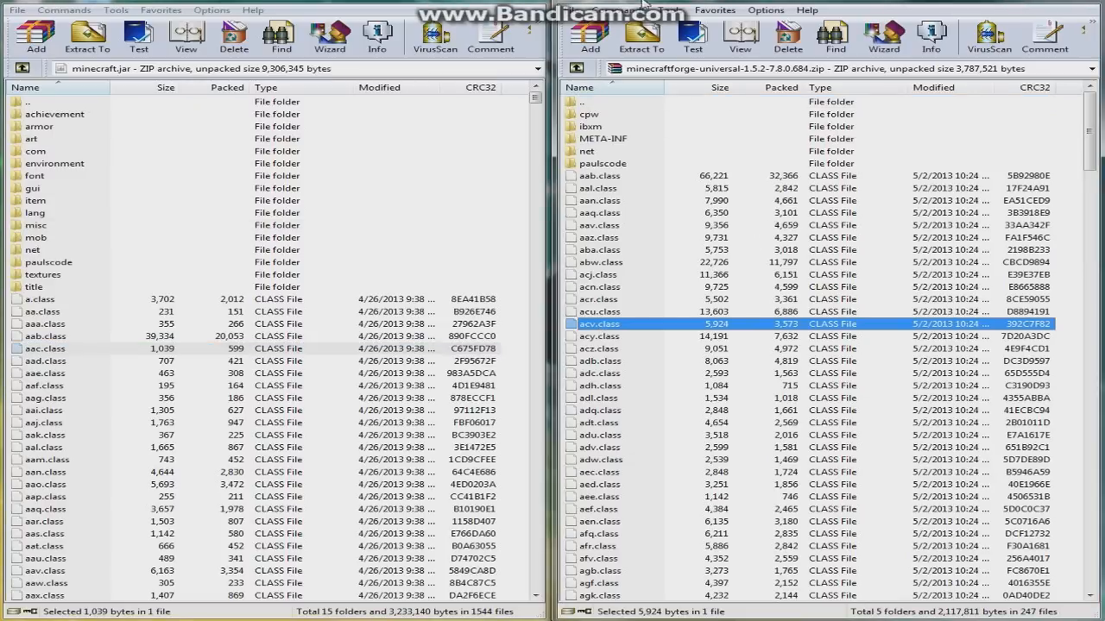
mouse_move(724, 279)
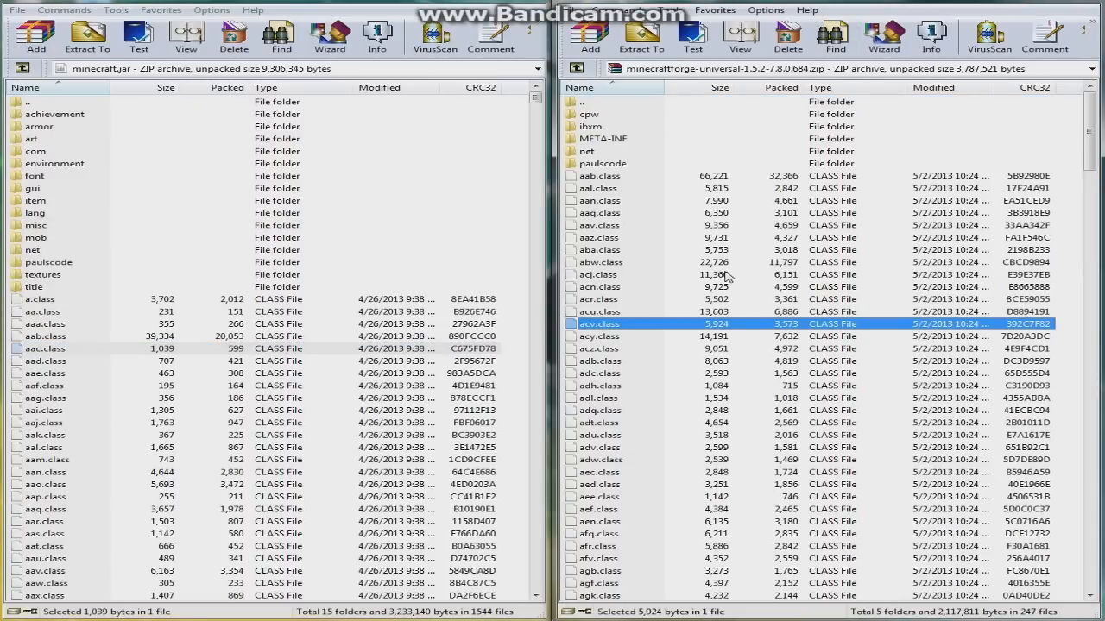
Step: Select all files in the Forge archive for copying into minecraft.jar
key(ctrl+a)
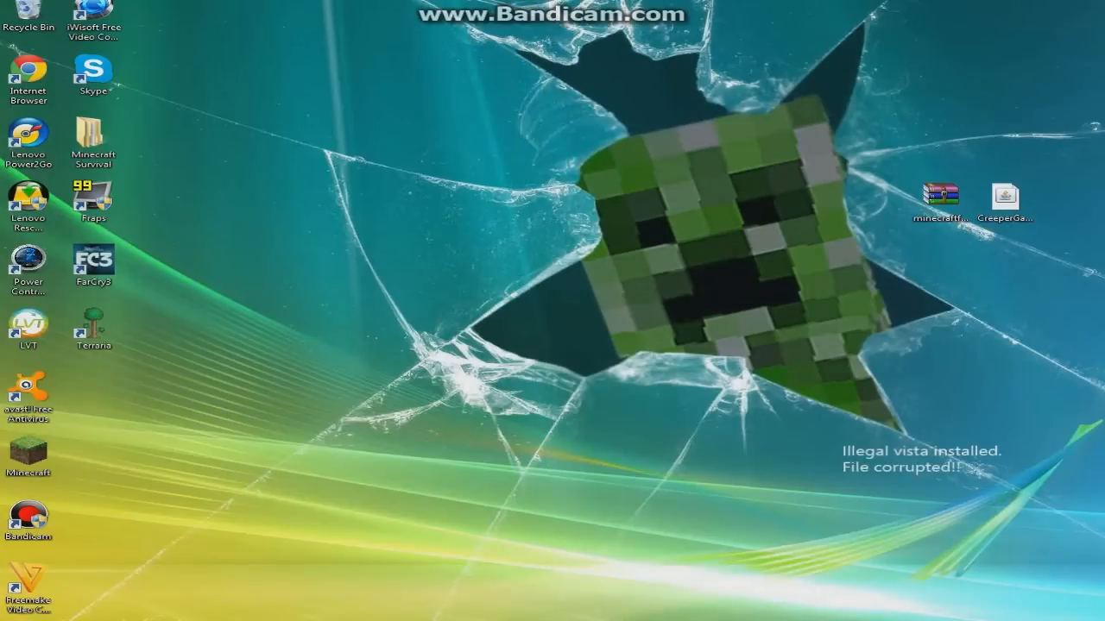
double_click(28, 453)
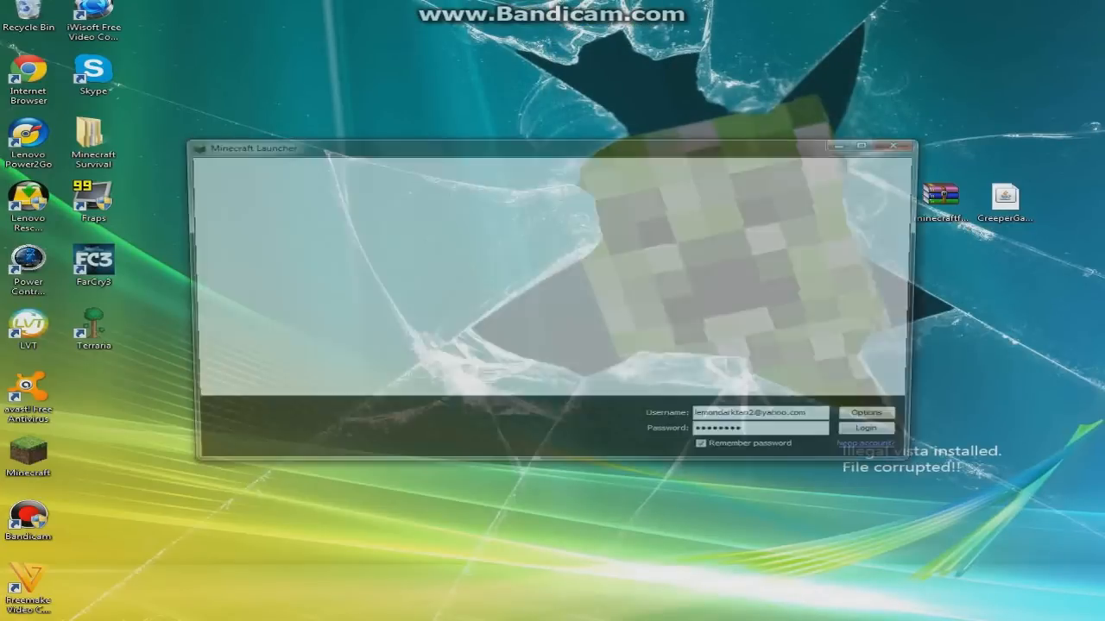
click(866, 428)
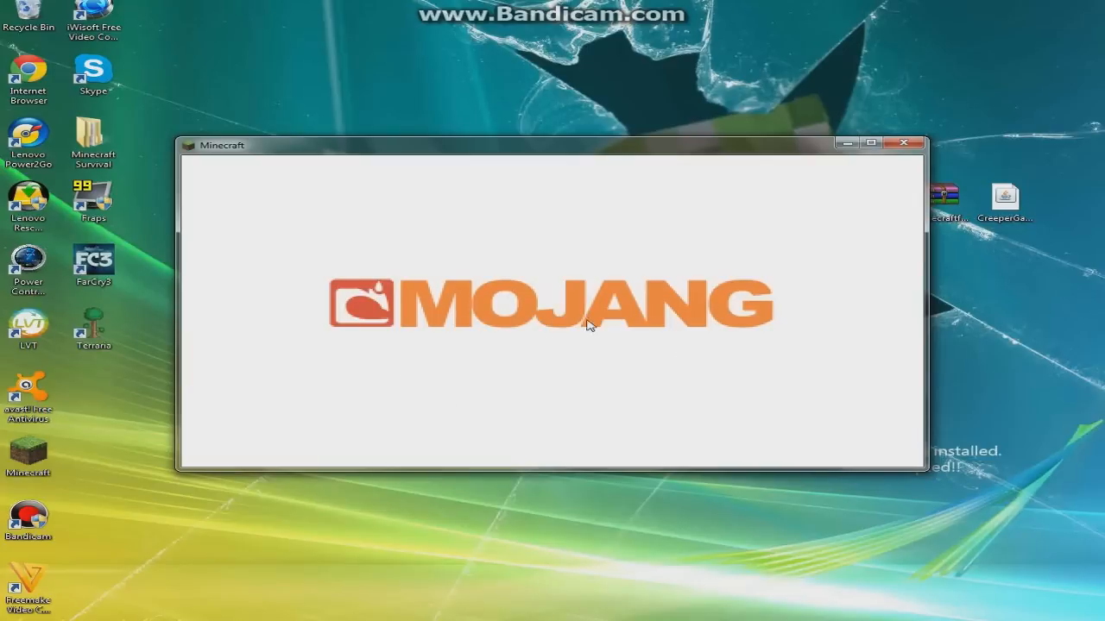
mouse_move(715, 325)
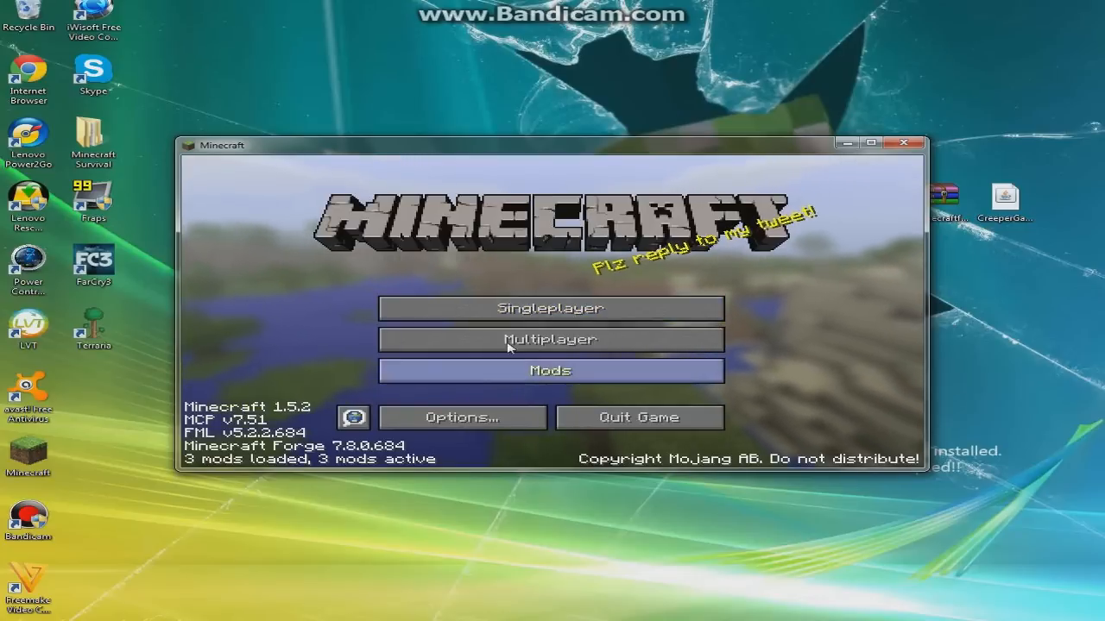
click(551, 370)
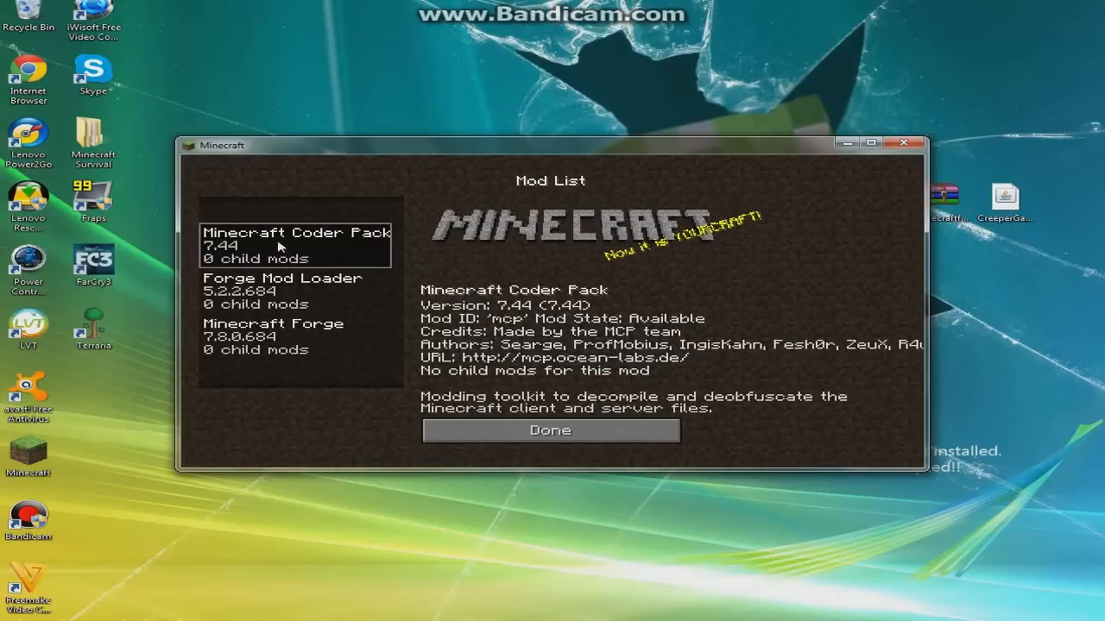
click(297, 337)
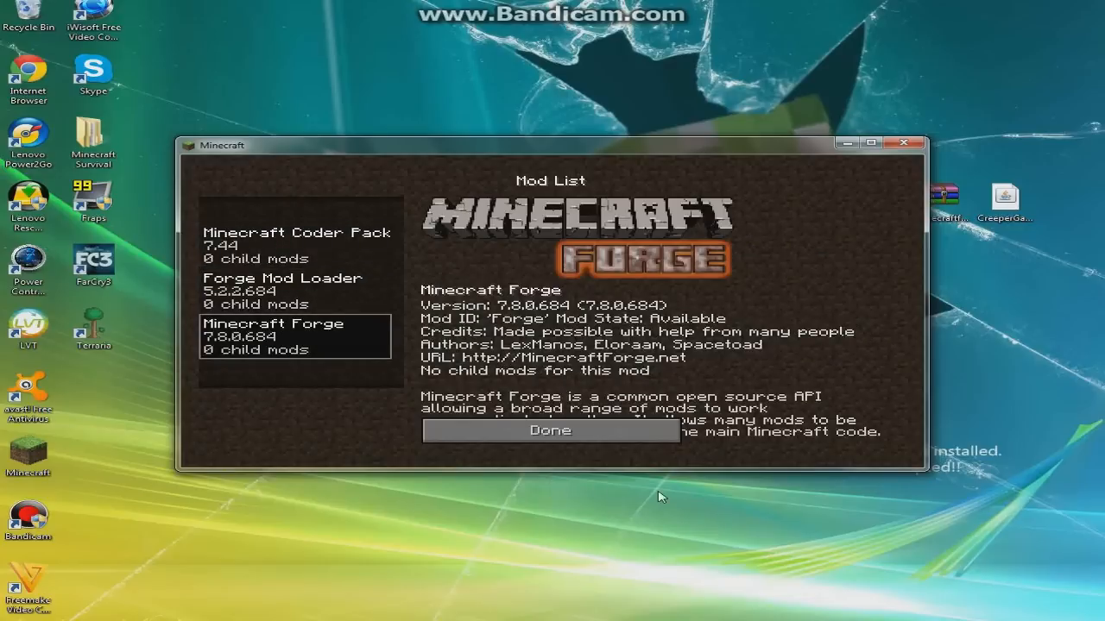
click(550, 431)
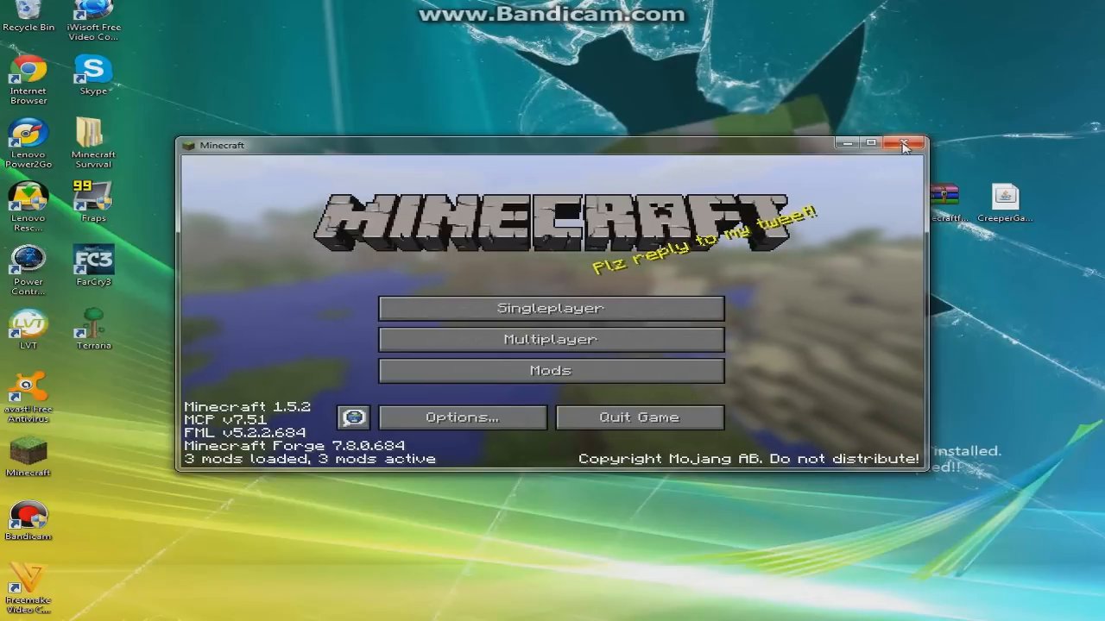
click(903, 143)
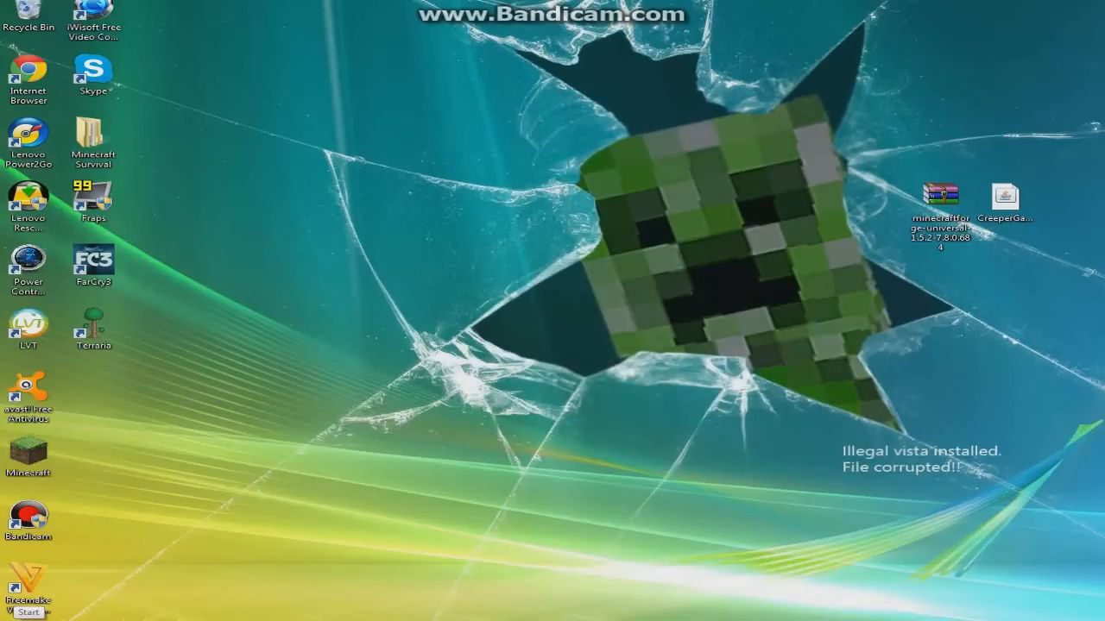
Step: Open the .minecraft data folder and enter its mods folder
click(28, 611)
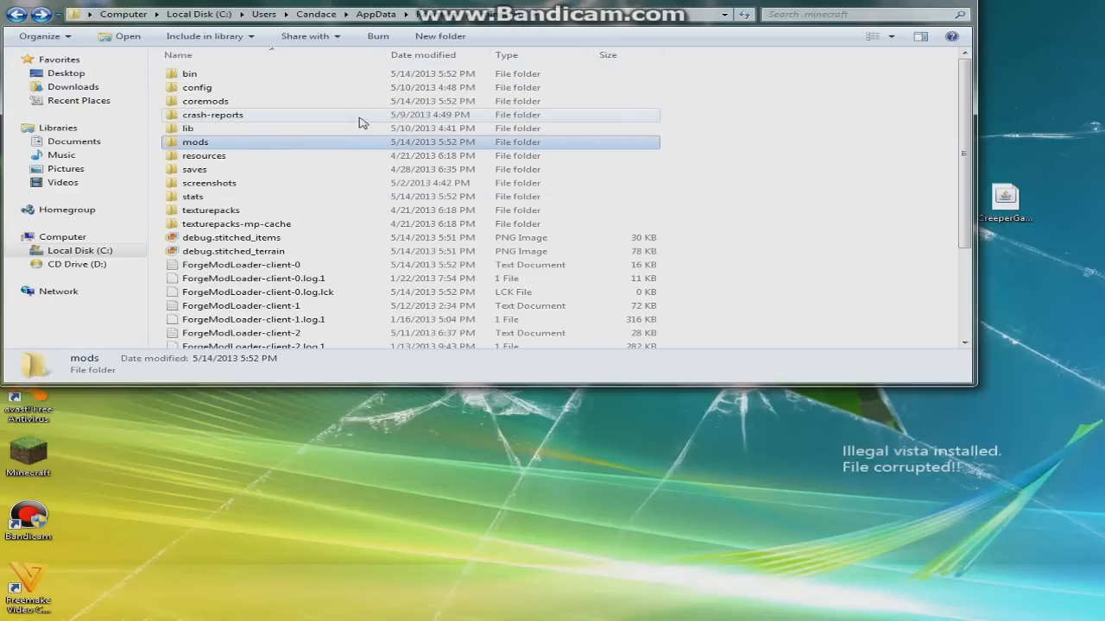
mouse_move(250, 111)
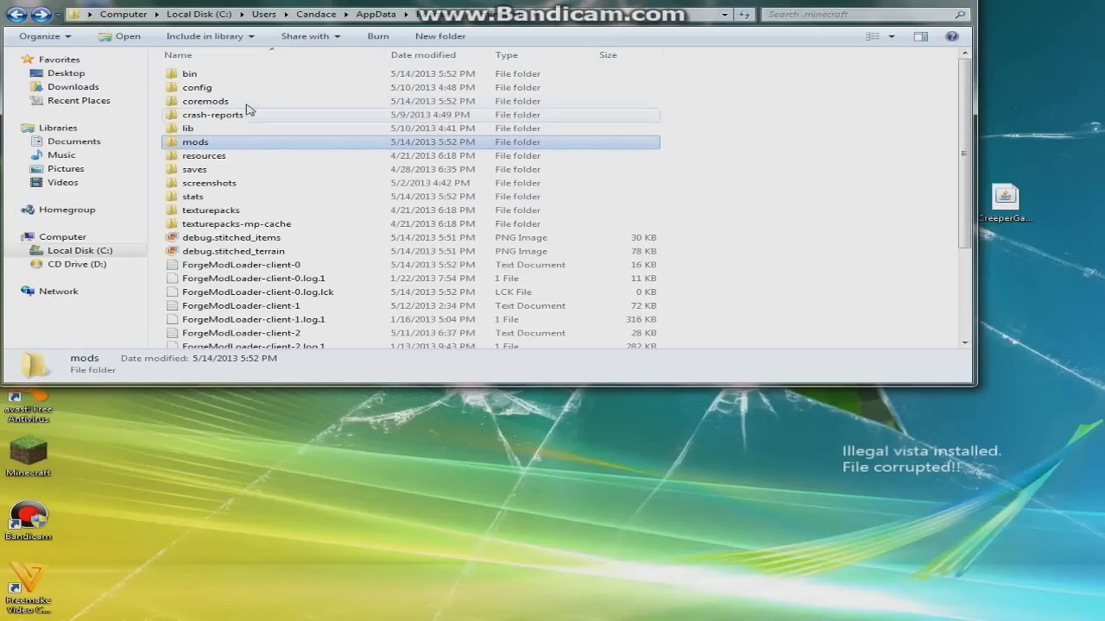
click(205, 101)
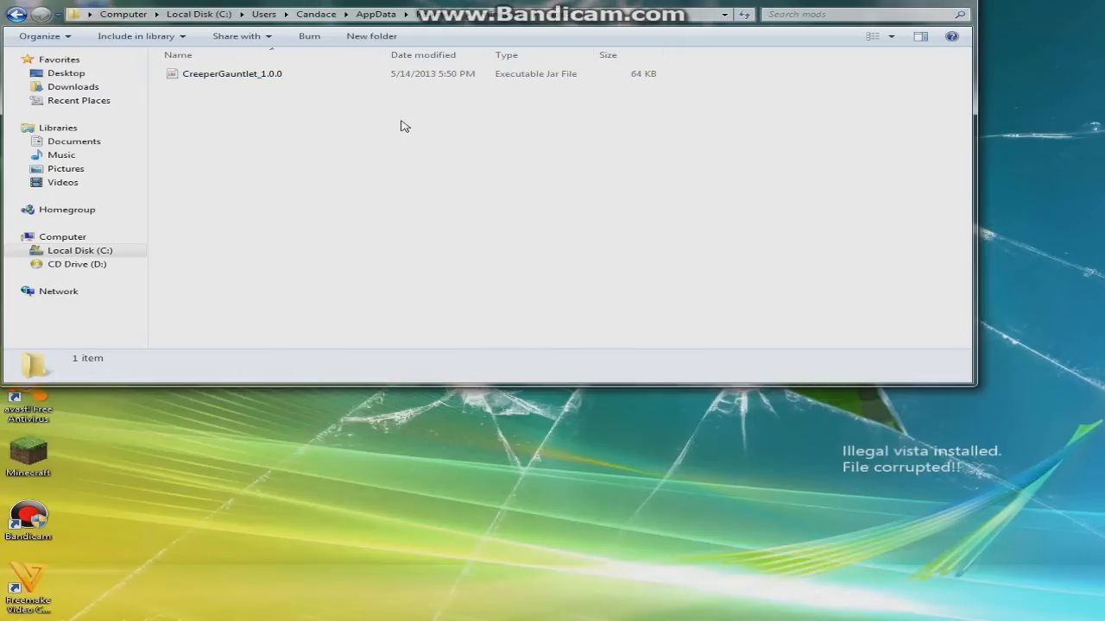
mouse_move(997, 4)
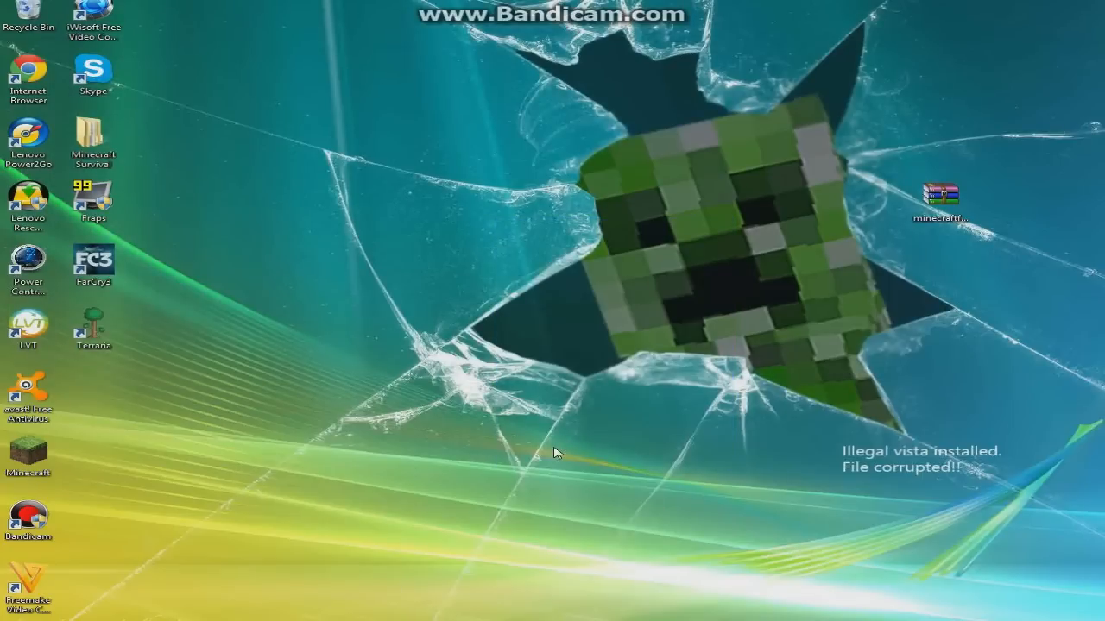
Step: Relaunch Minecraft, log in, and confirm Creeper Gauntlet 1.0.0 in the mod list
double_click(28, 453)
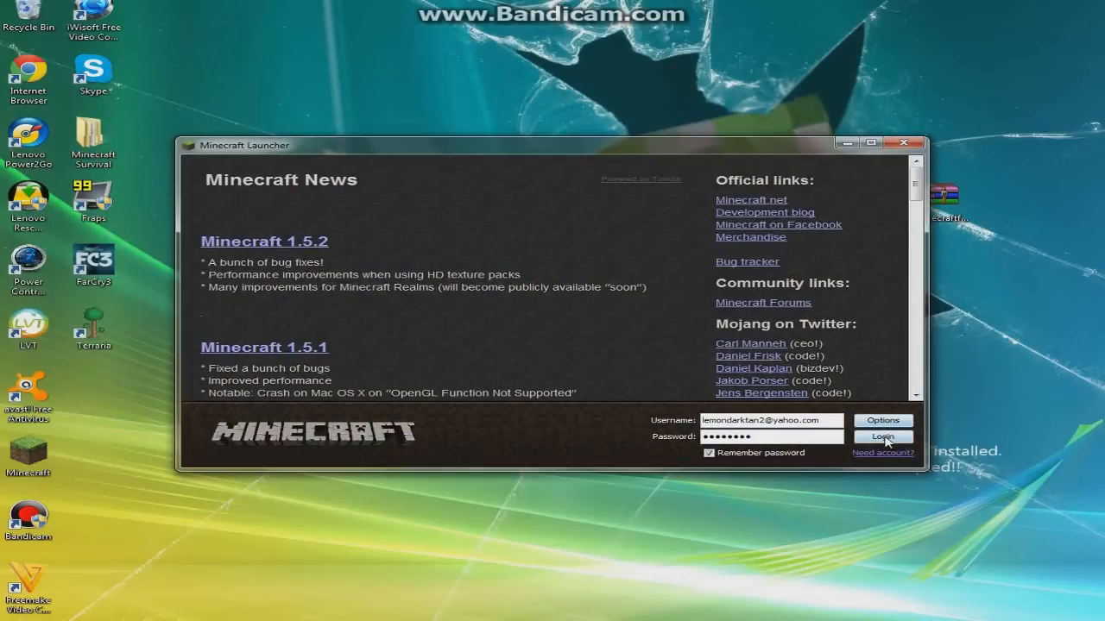
click(883, 438)
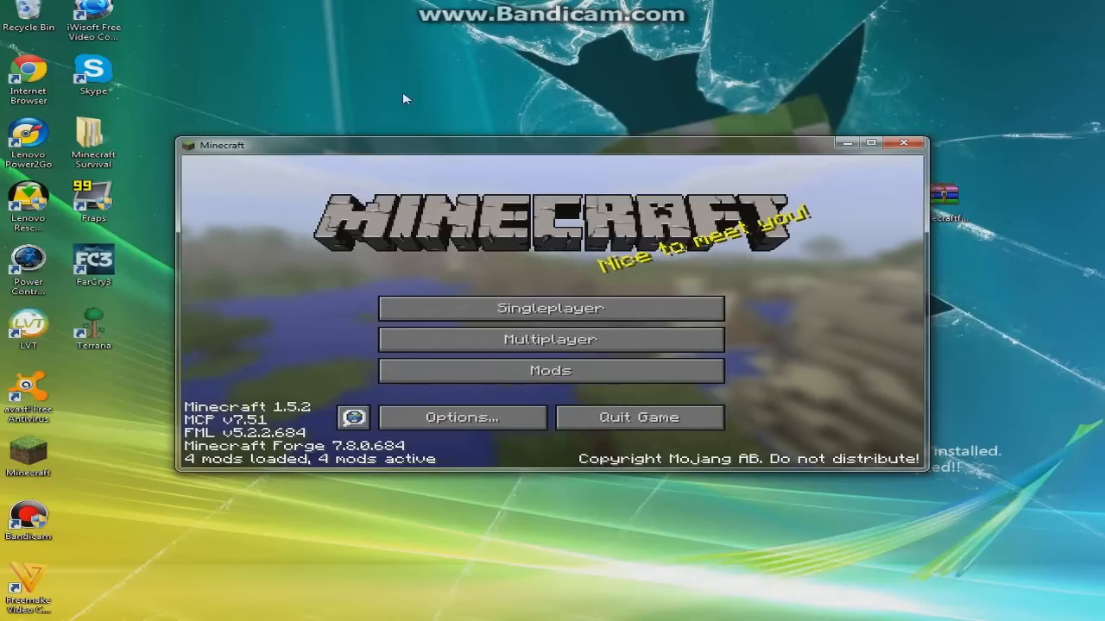
click(551, 371)
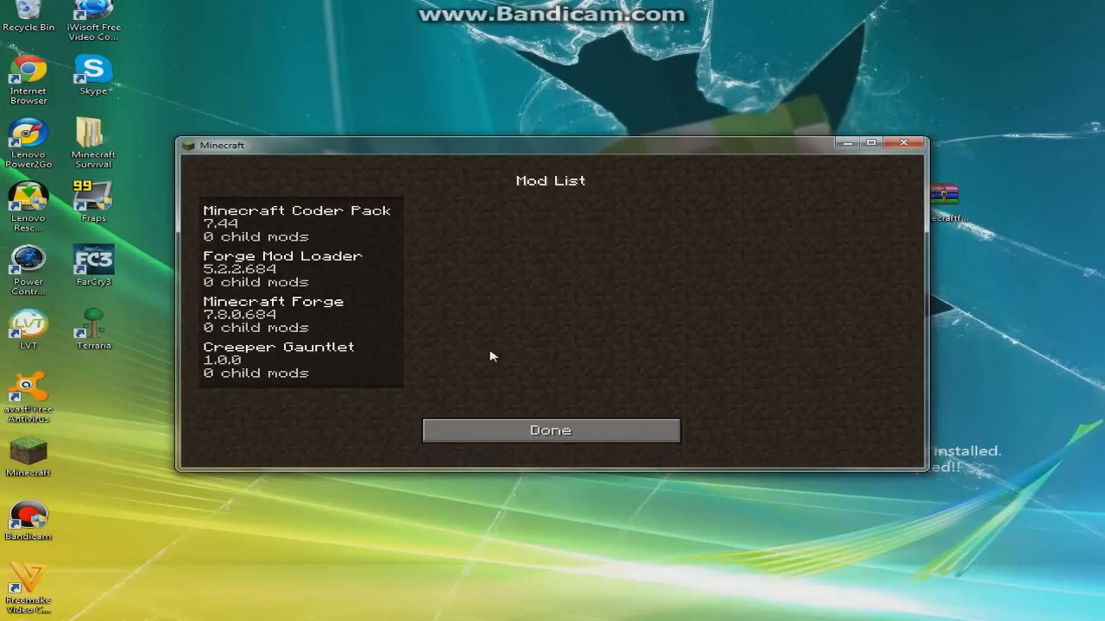
click(550, 431)
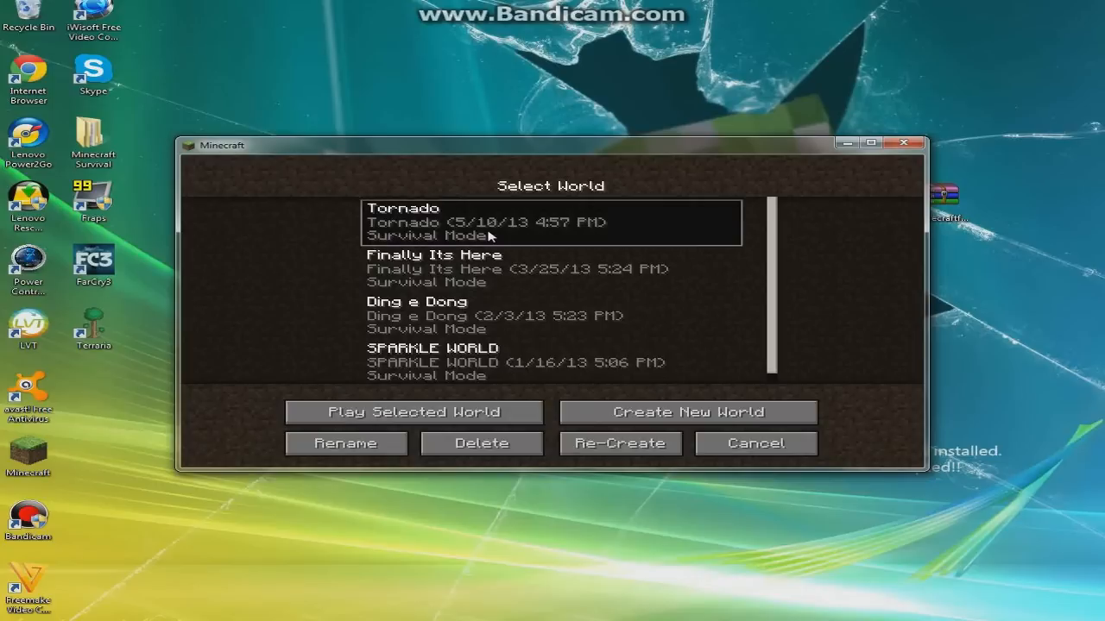
Step: Load the Tornado world past the ID mismatch warning and resume play
click(413, 412)
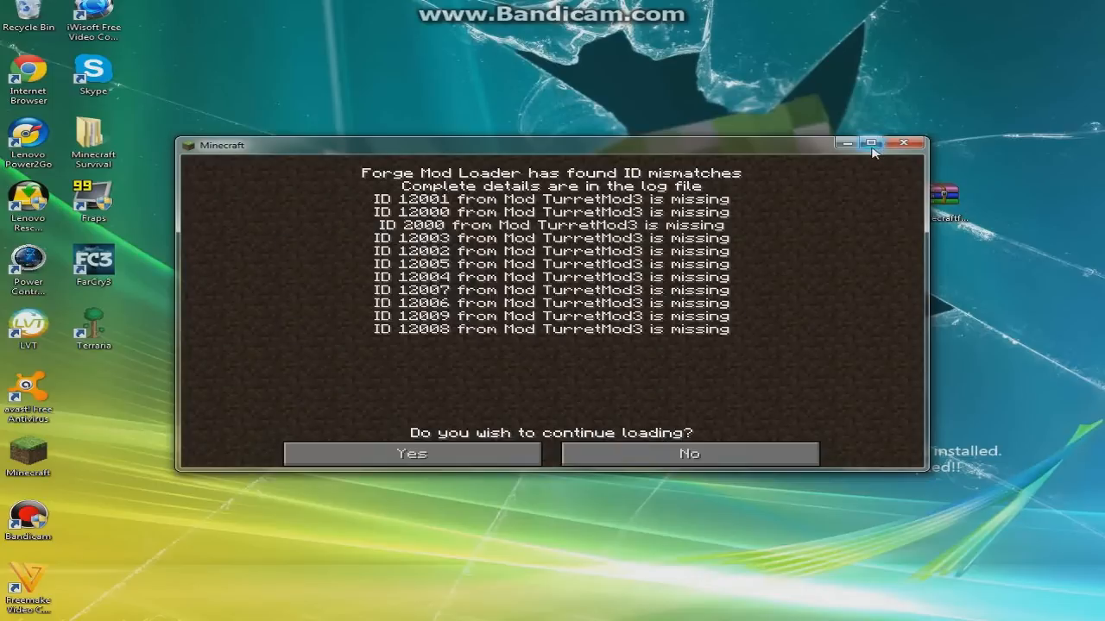
click(412, 454)
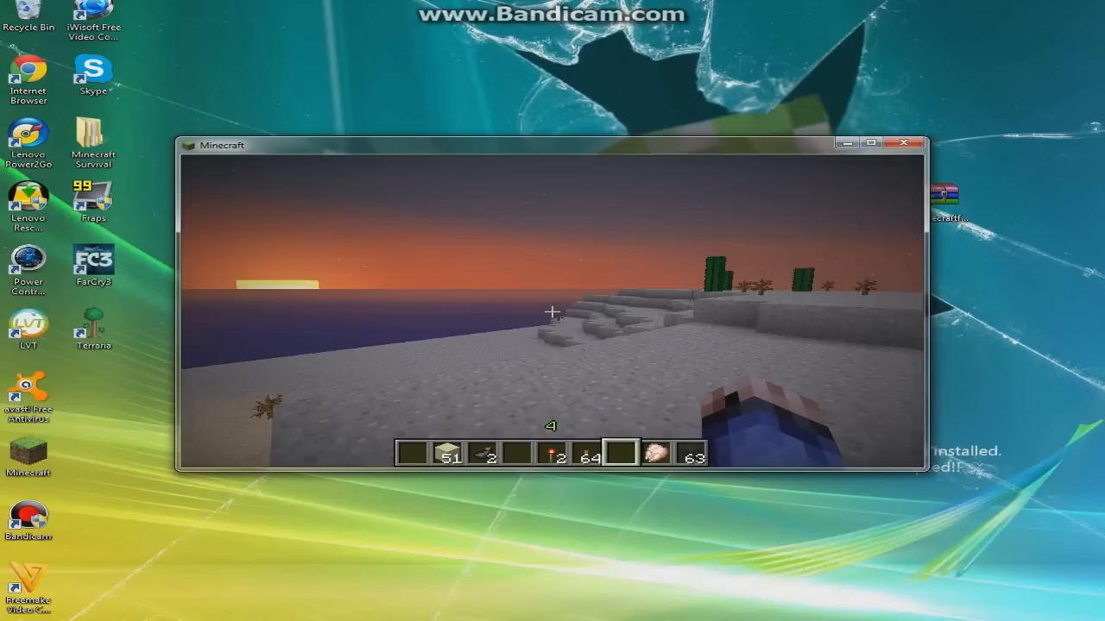
key(Escape)
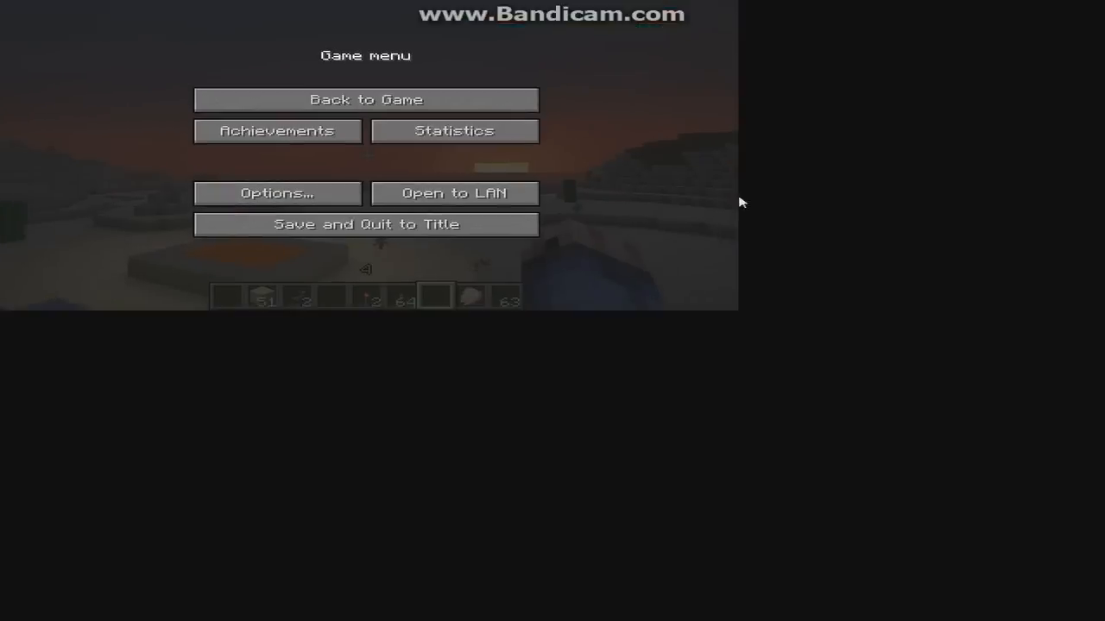
click(368, 100)
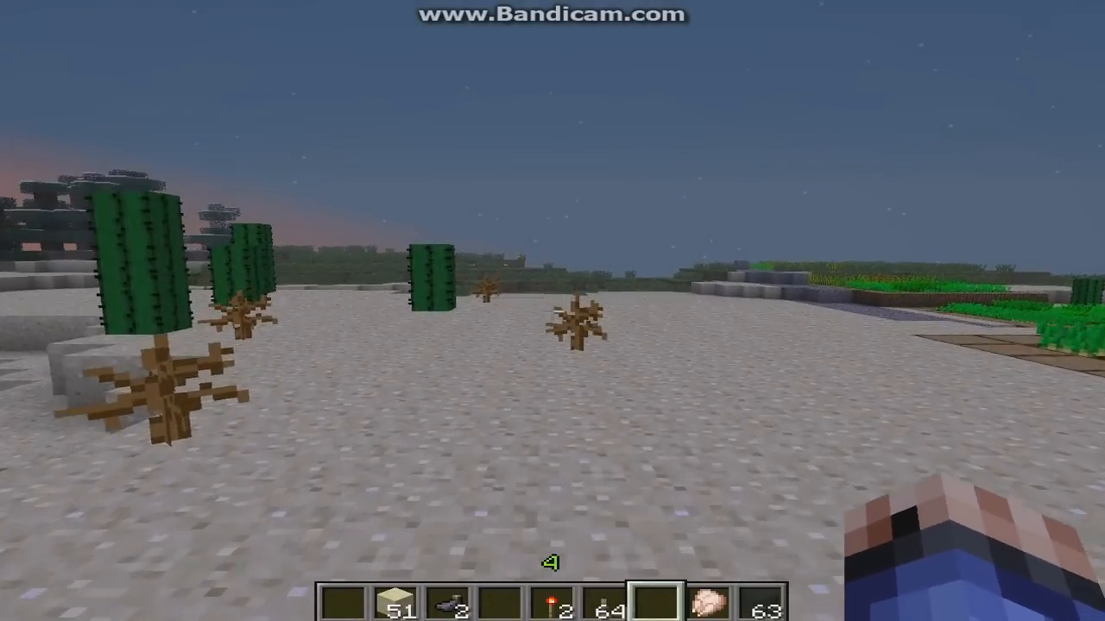
mouse_move(552, 311)
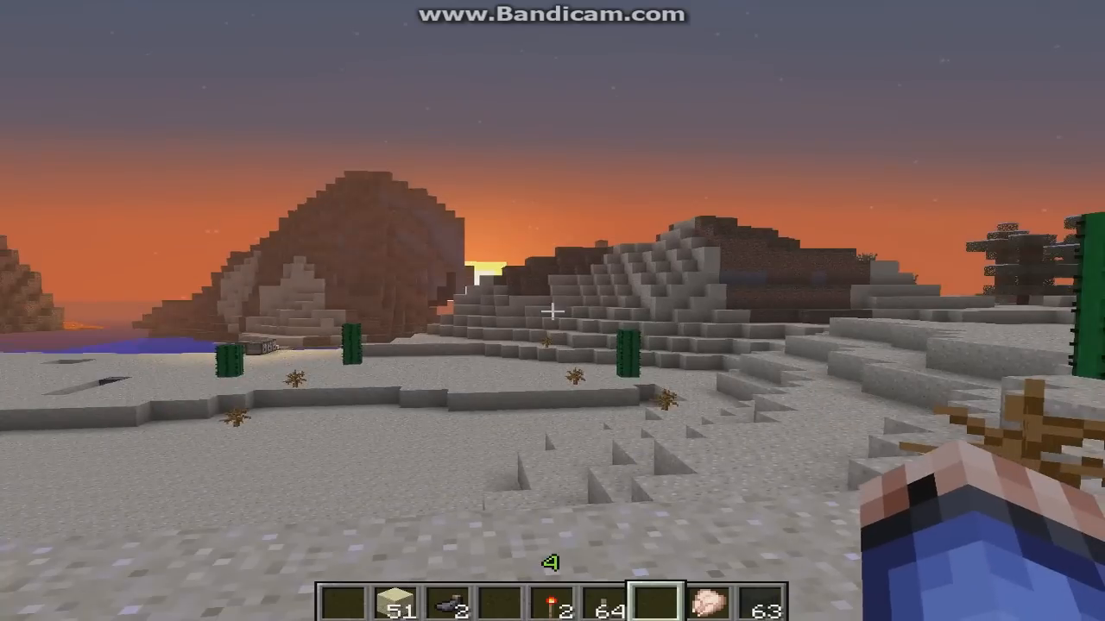
Step: Browse the creative inventory's all-items search, then reopen it and search 'cow'
key(e)
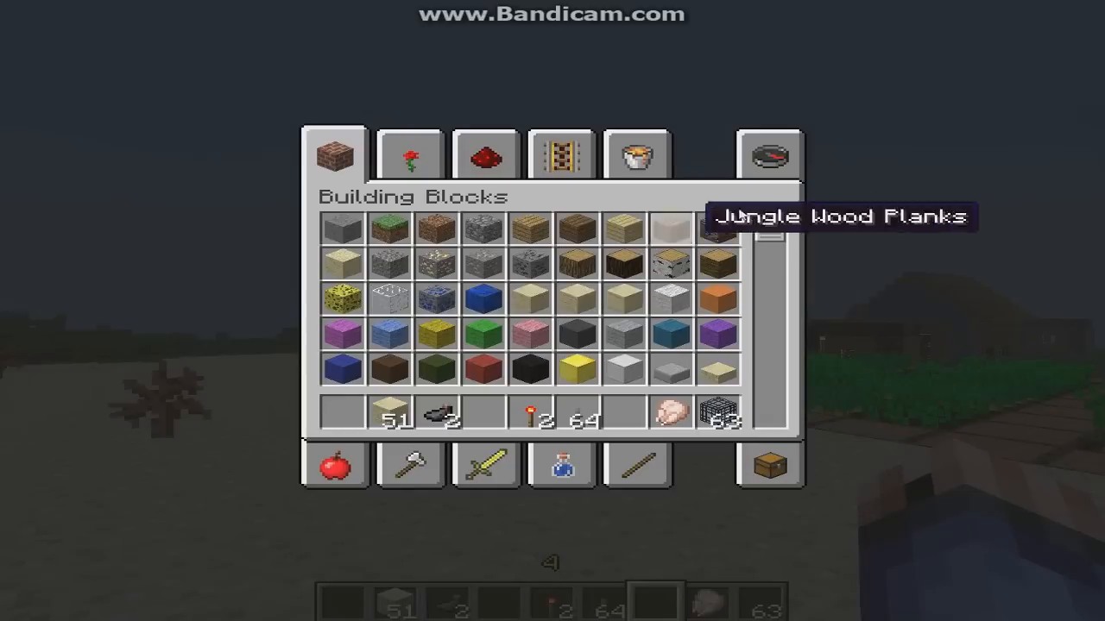
click(768, 153)
text(cre)
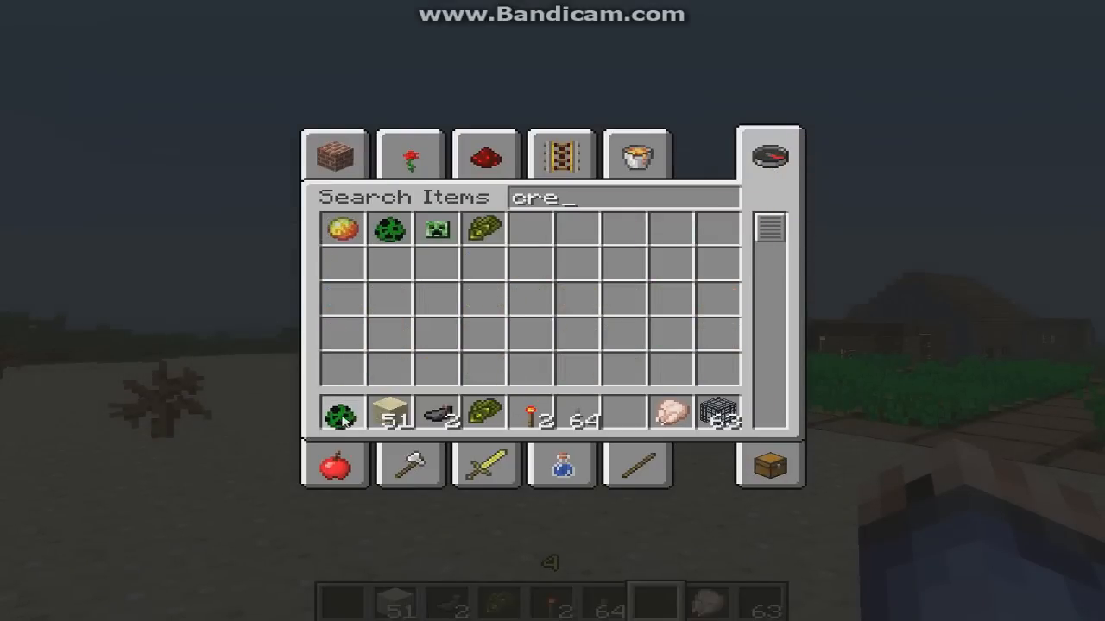
key(Escape)
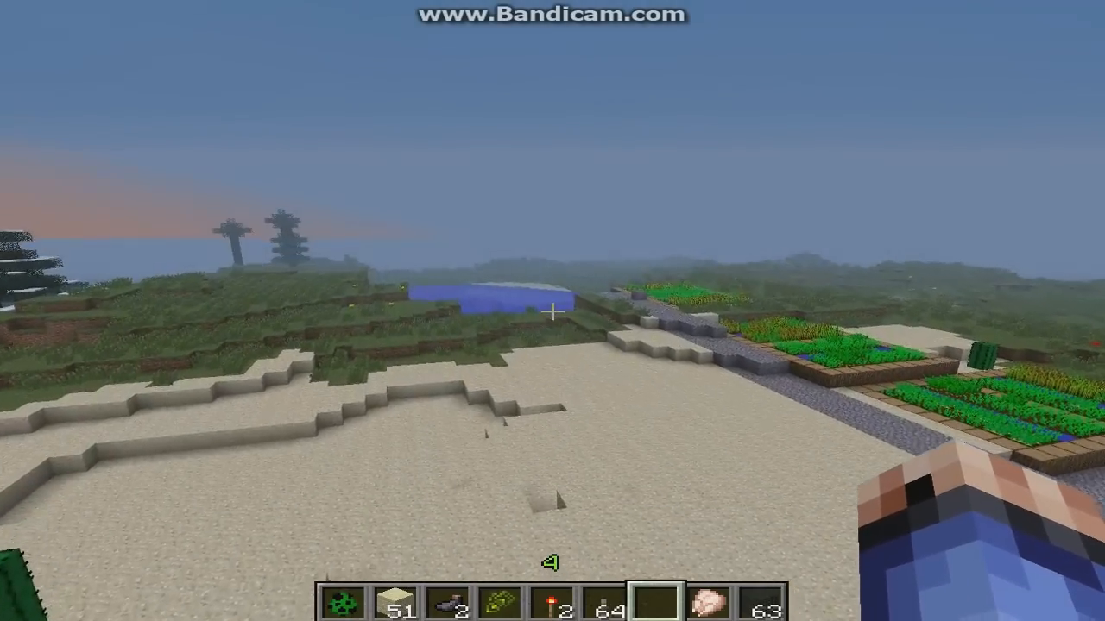
key(Escape)
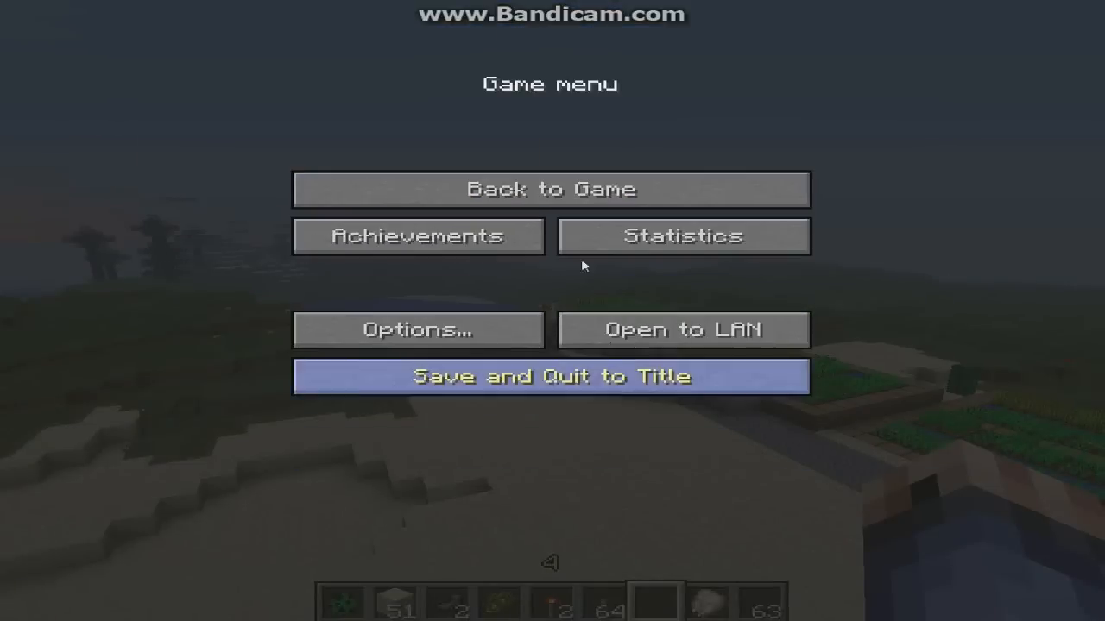
click(551, 189)
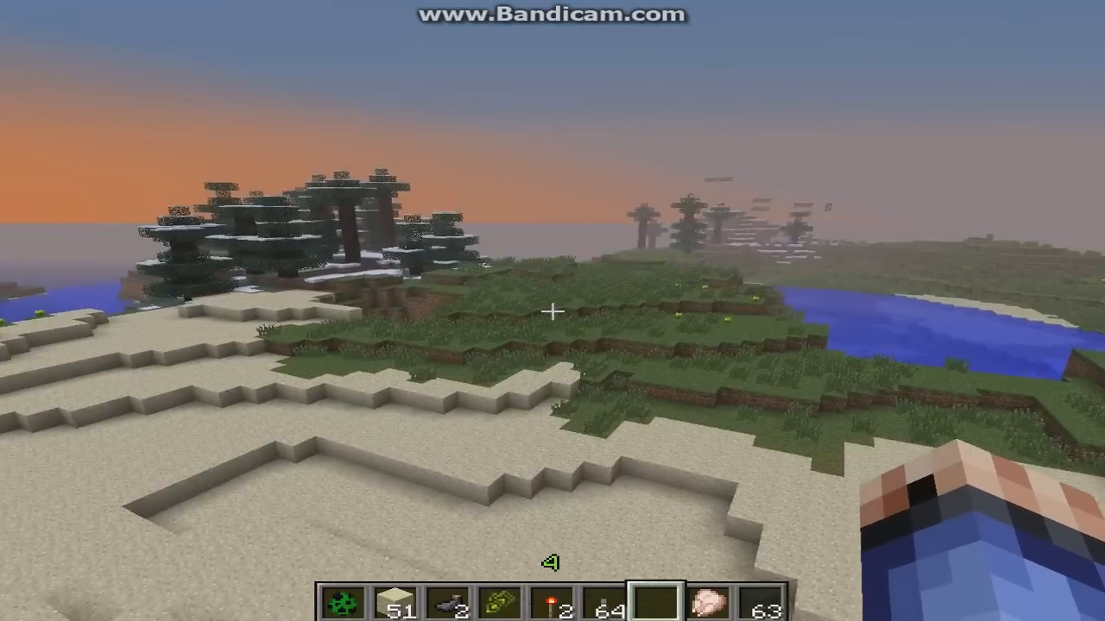
key(e)
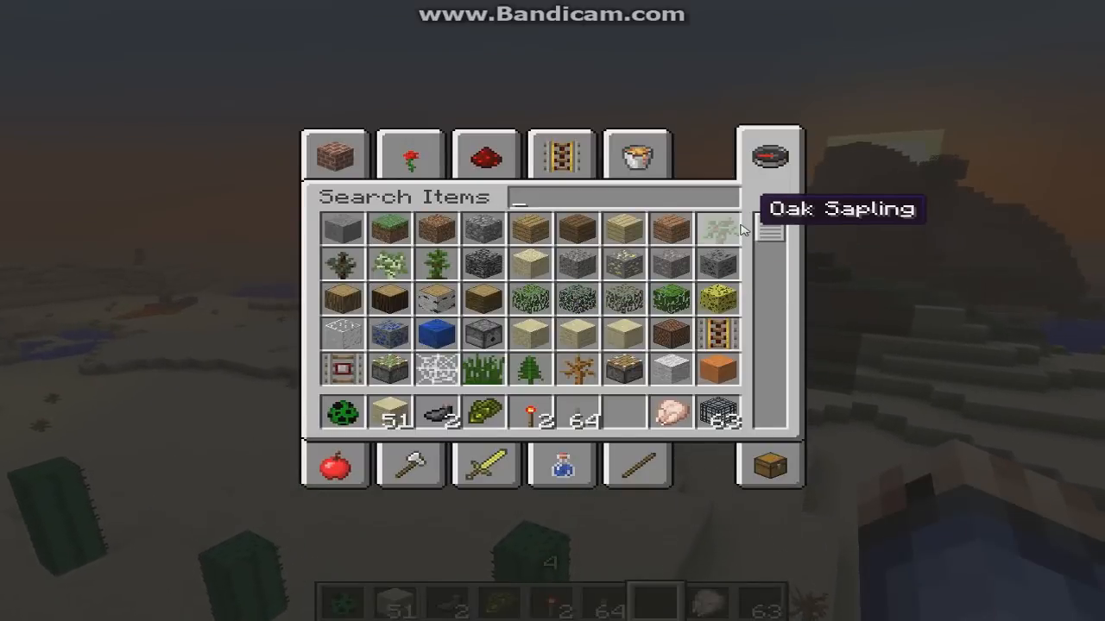
text(cow)
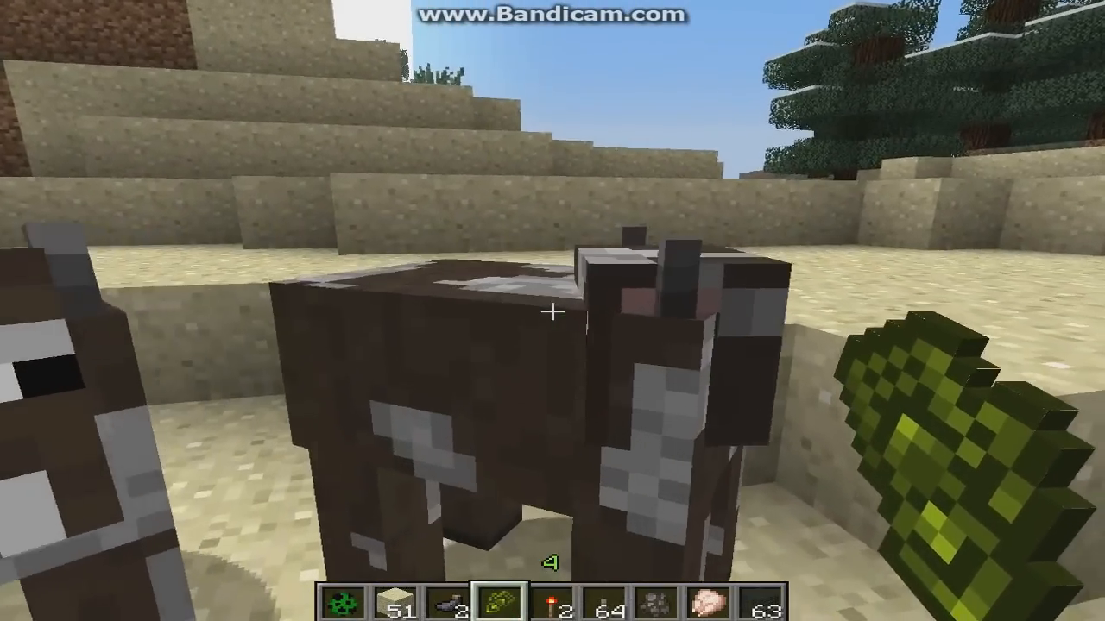
Step: Turn a cow into a creeper with the Creeper Gauntlet, then hit it to explode
click(552, 310)
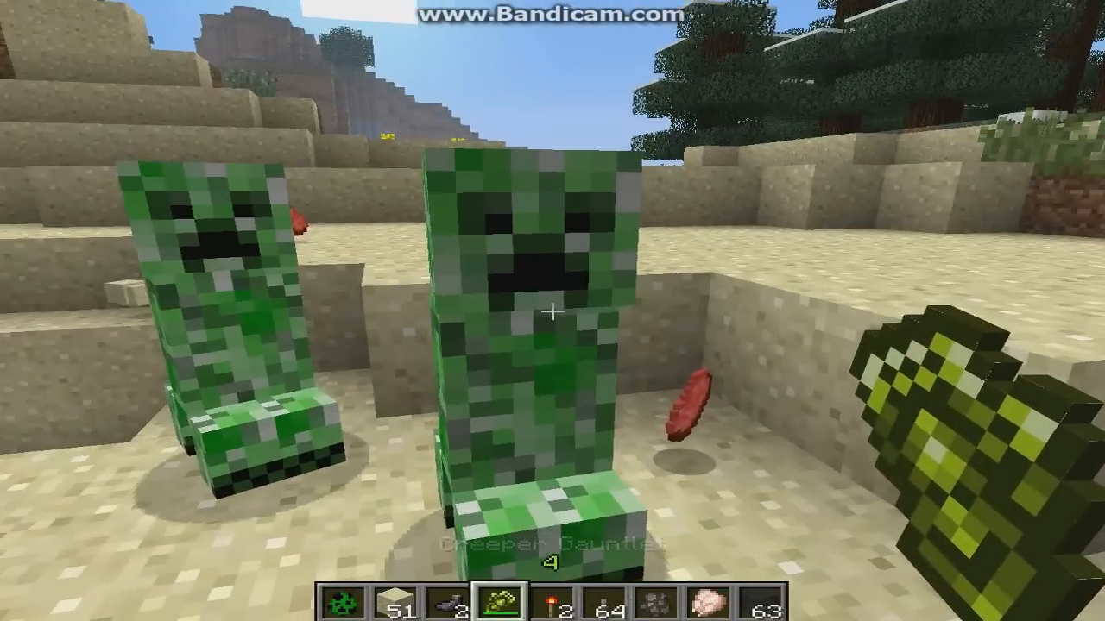
click(553, 311)
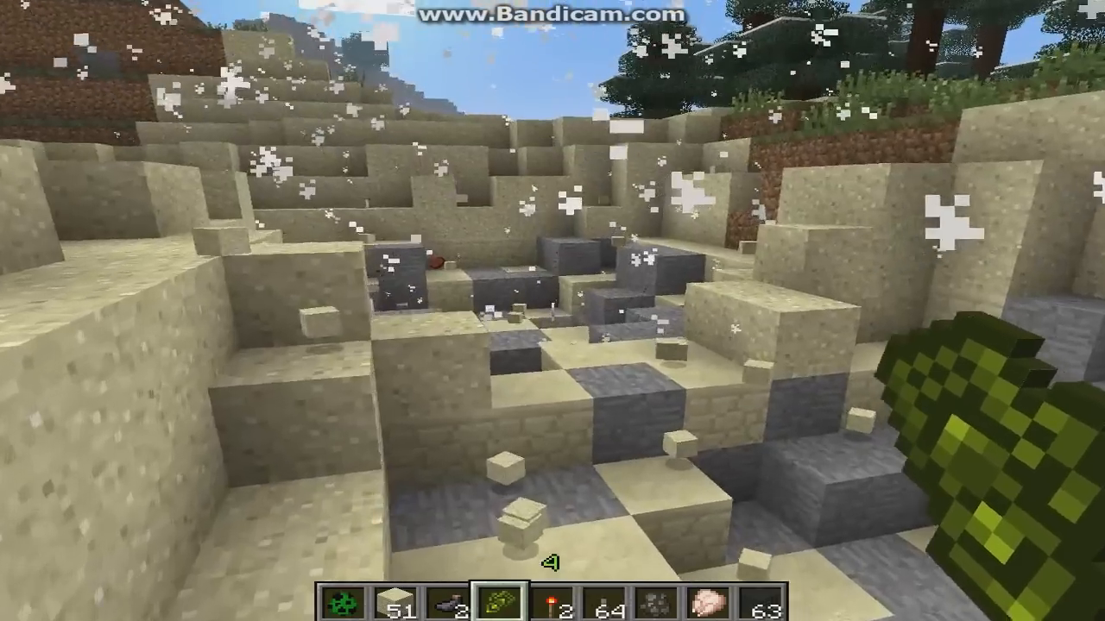